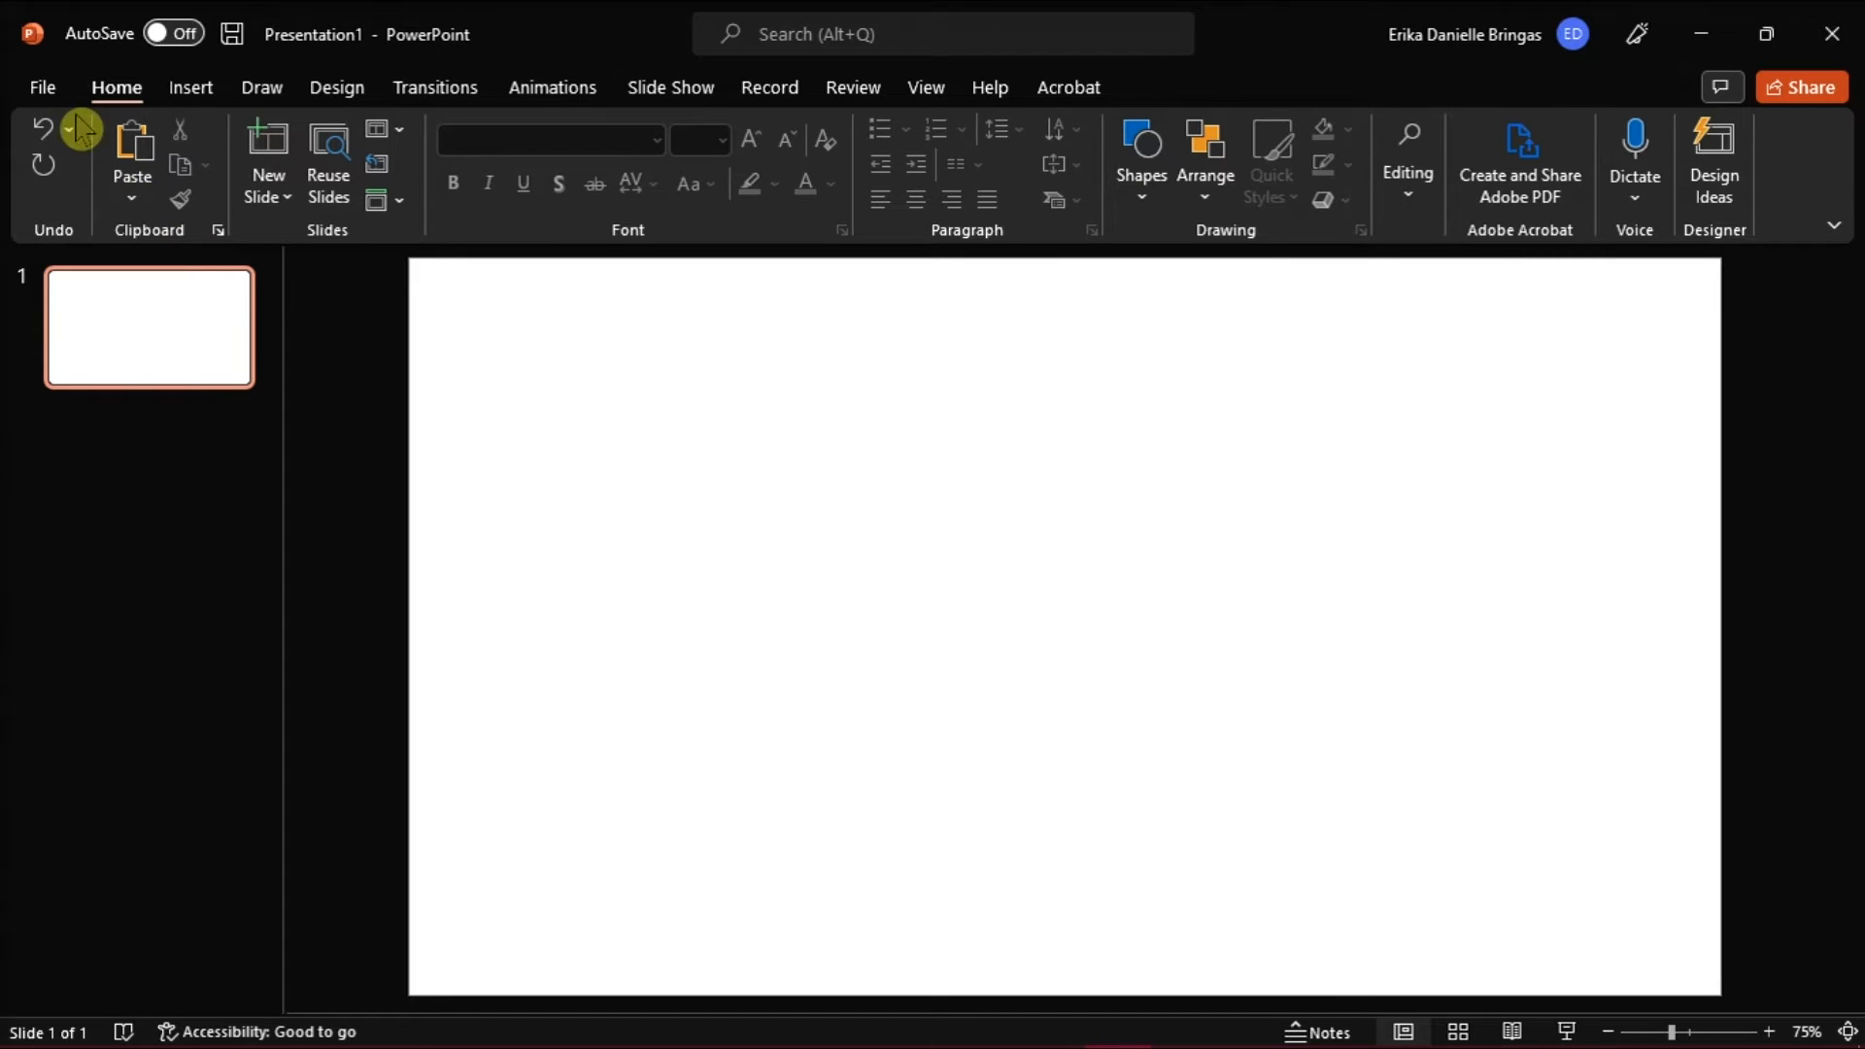
- Open the PowerPoint Options dialog from the File backstage menu
left_click(41, 87)
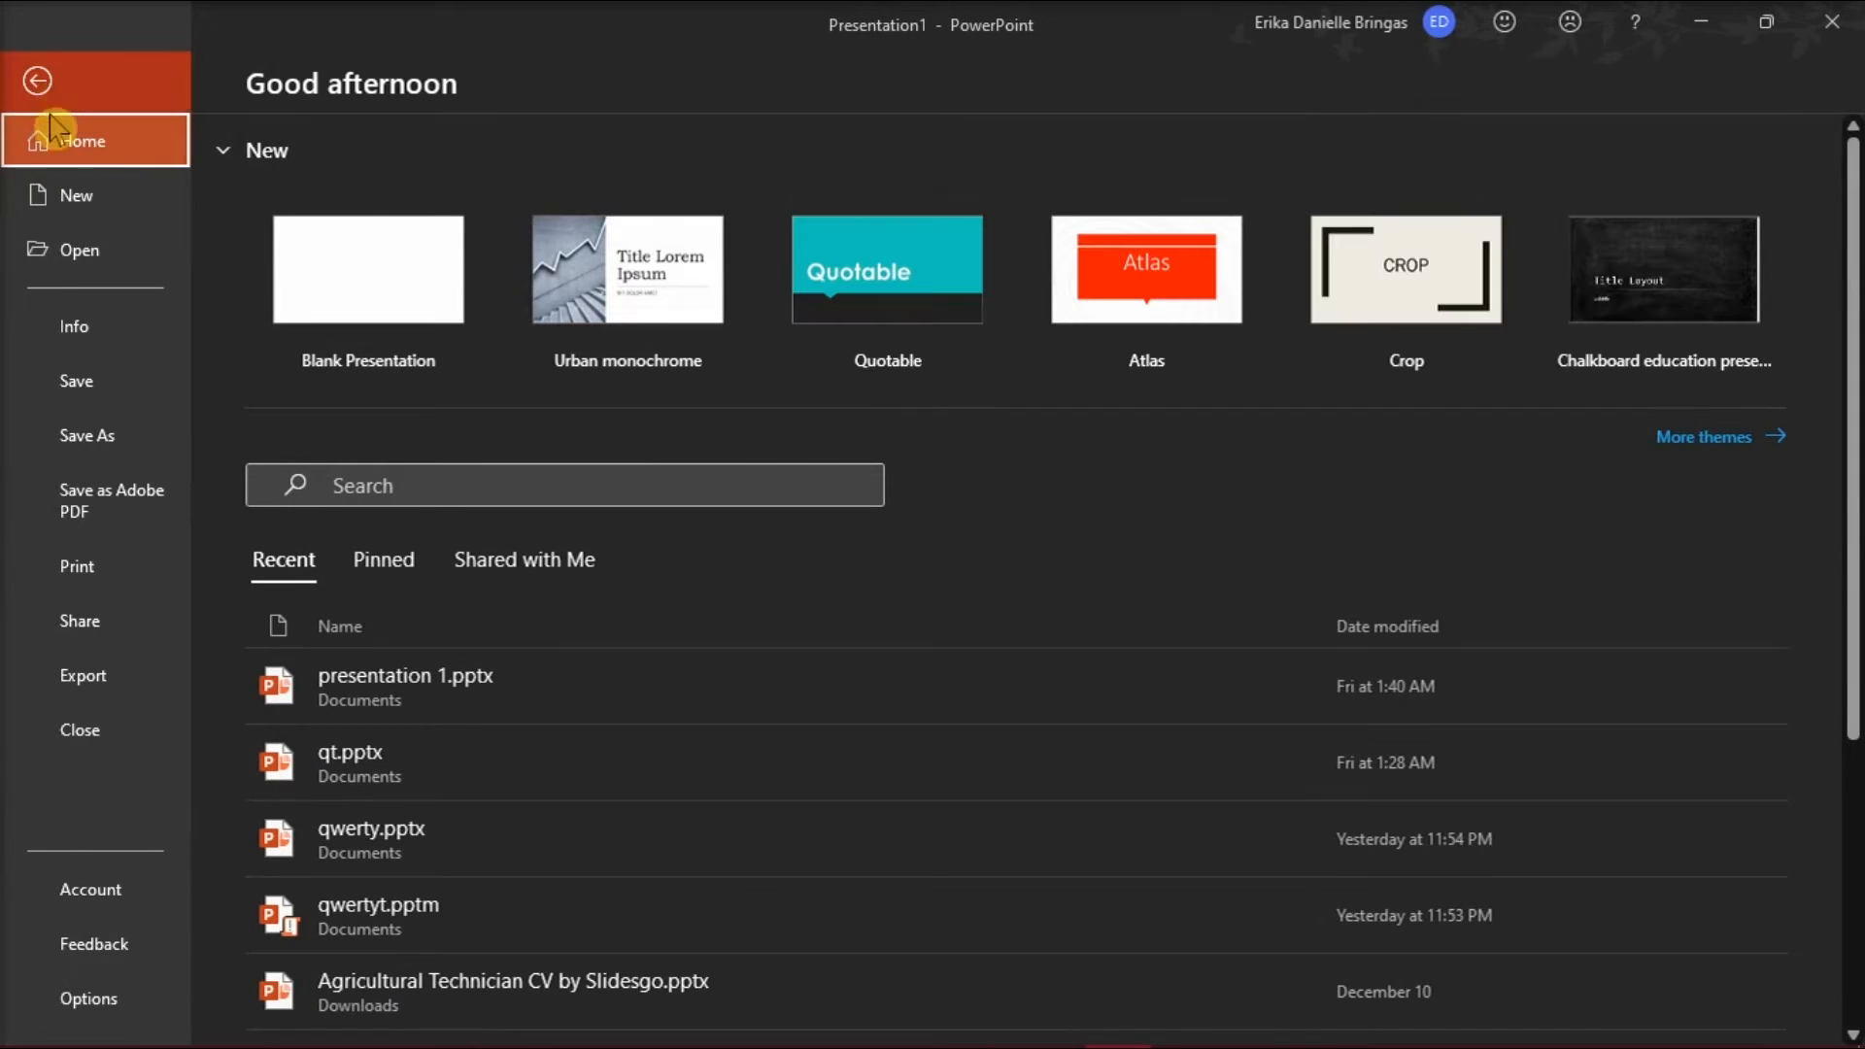
left_click(35, 79)
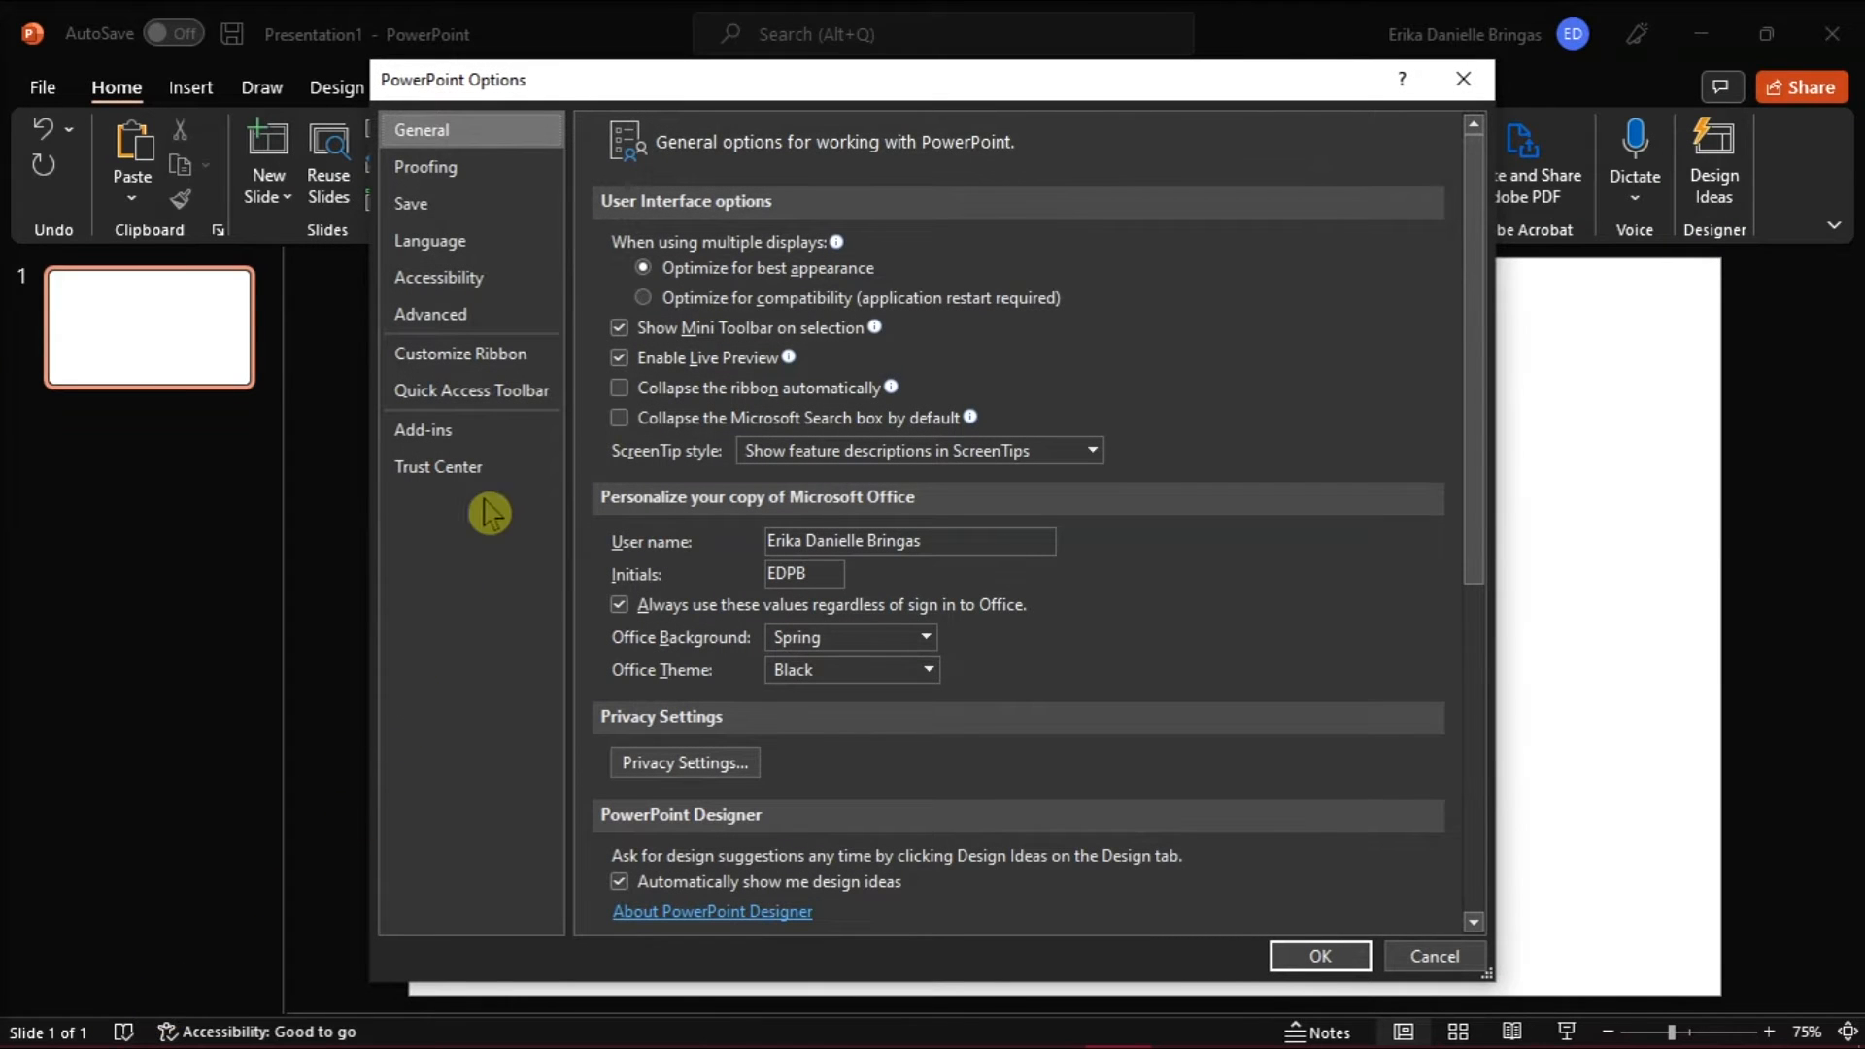
mouse_move(476, 354)
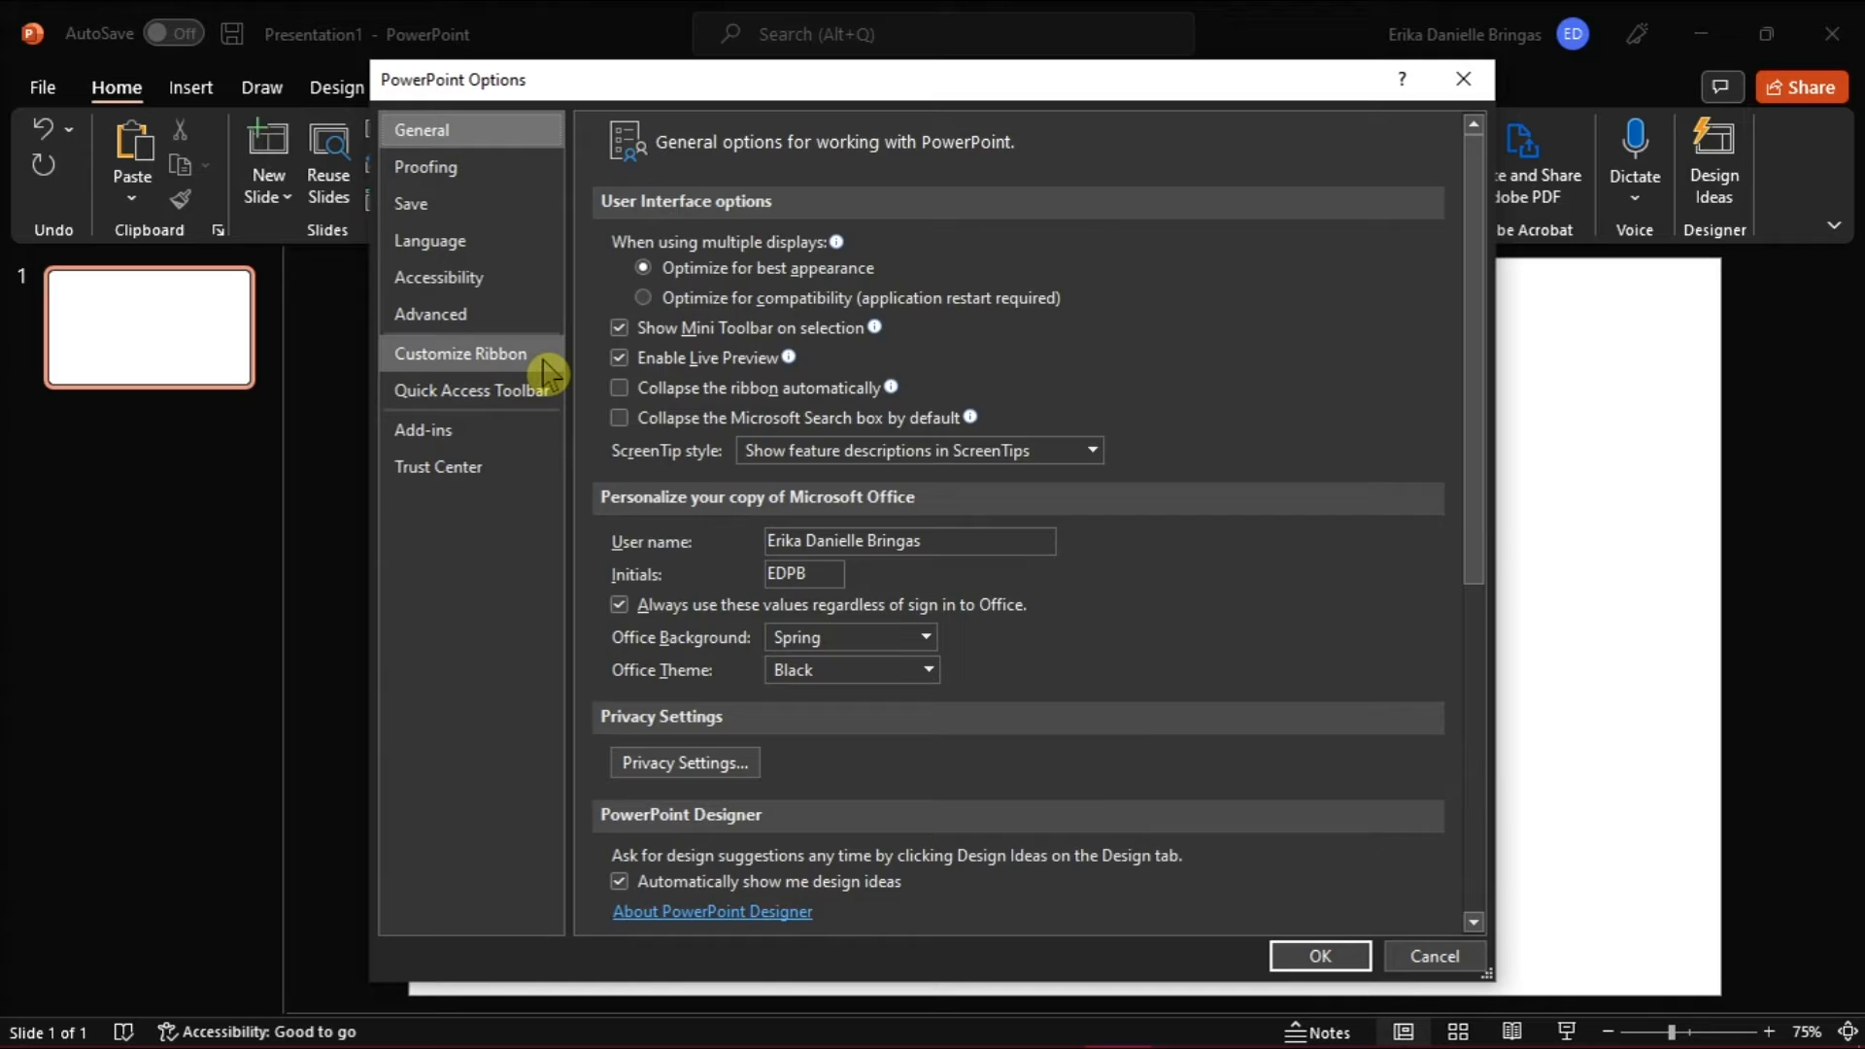
- Enable the Developer tab under Customize Ribbon's Main Tabs and apply the change
left_click(461, 354)
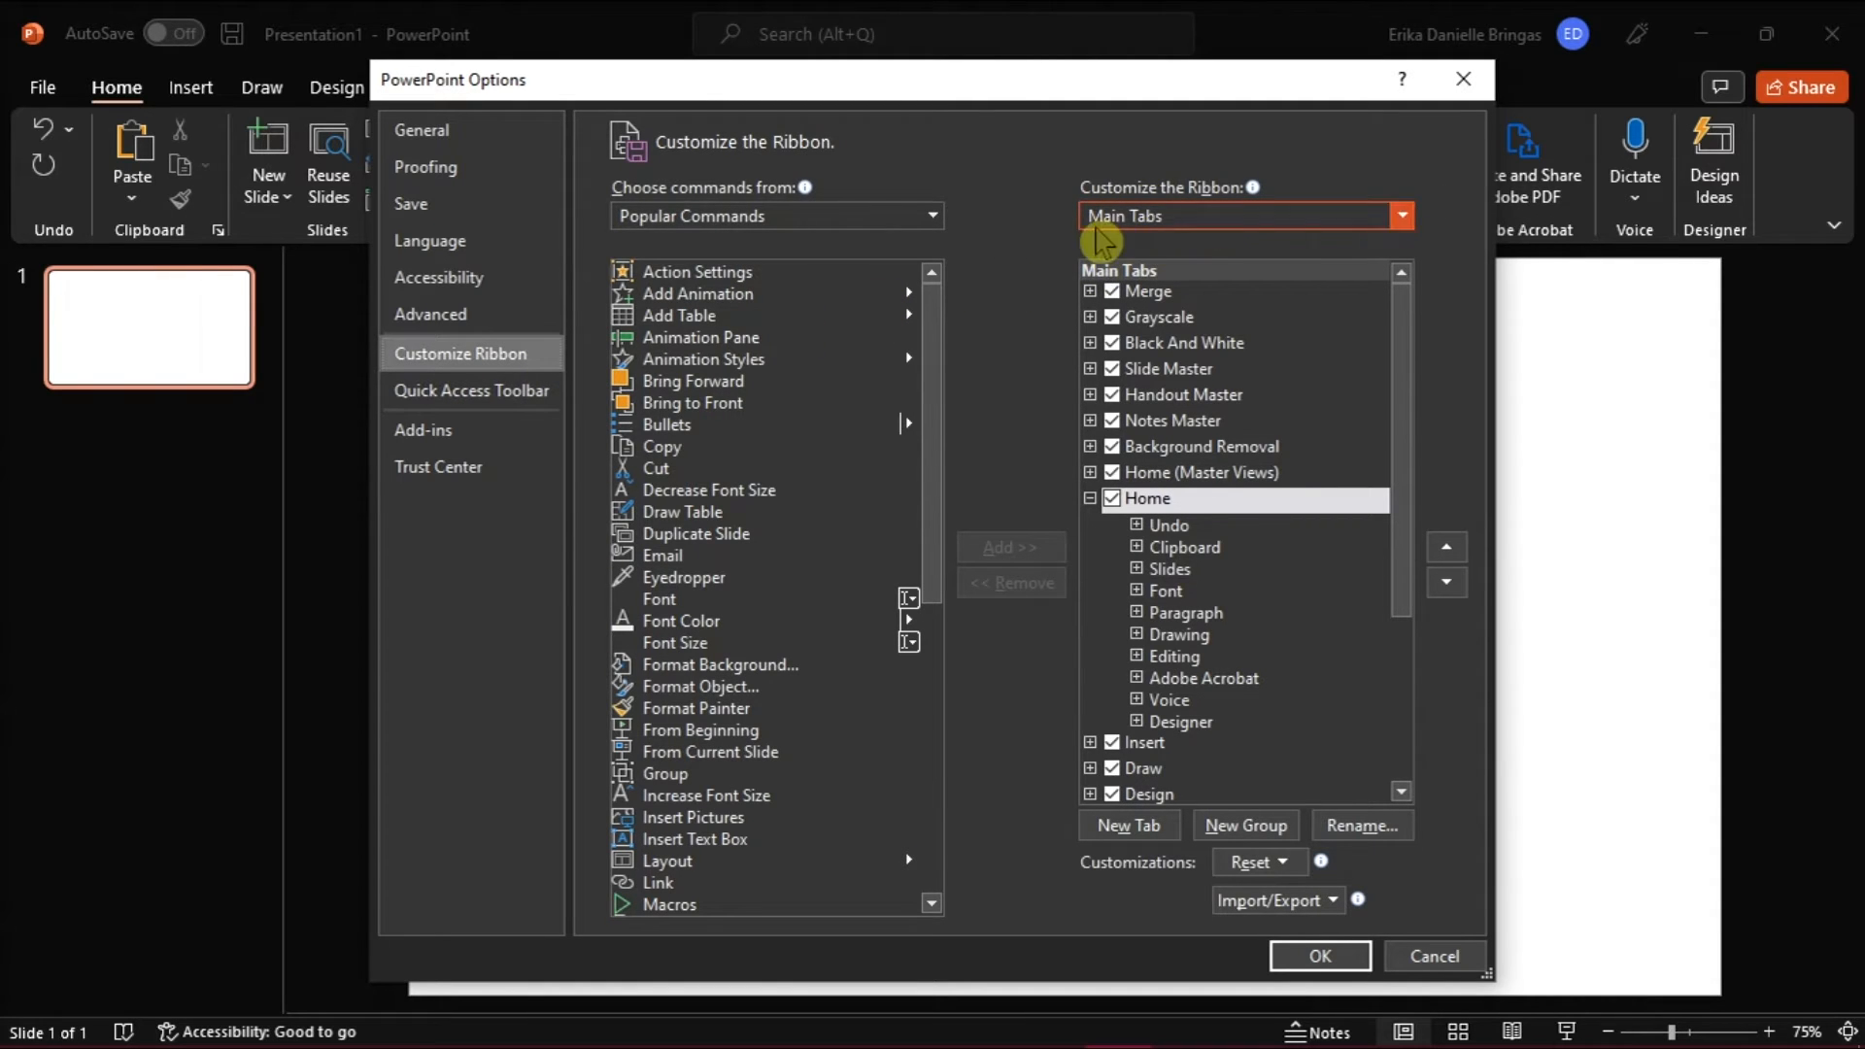
scroll("down", 3)
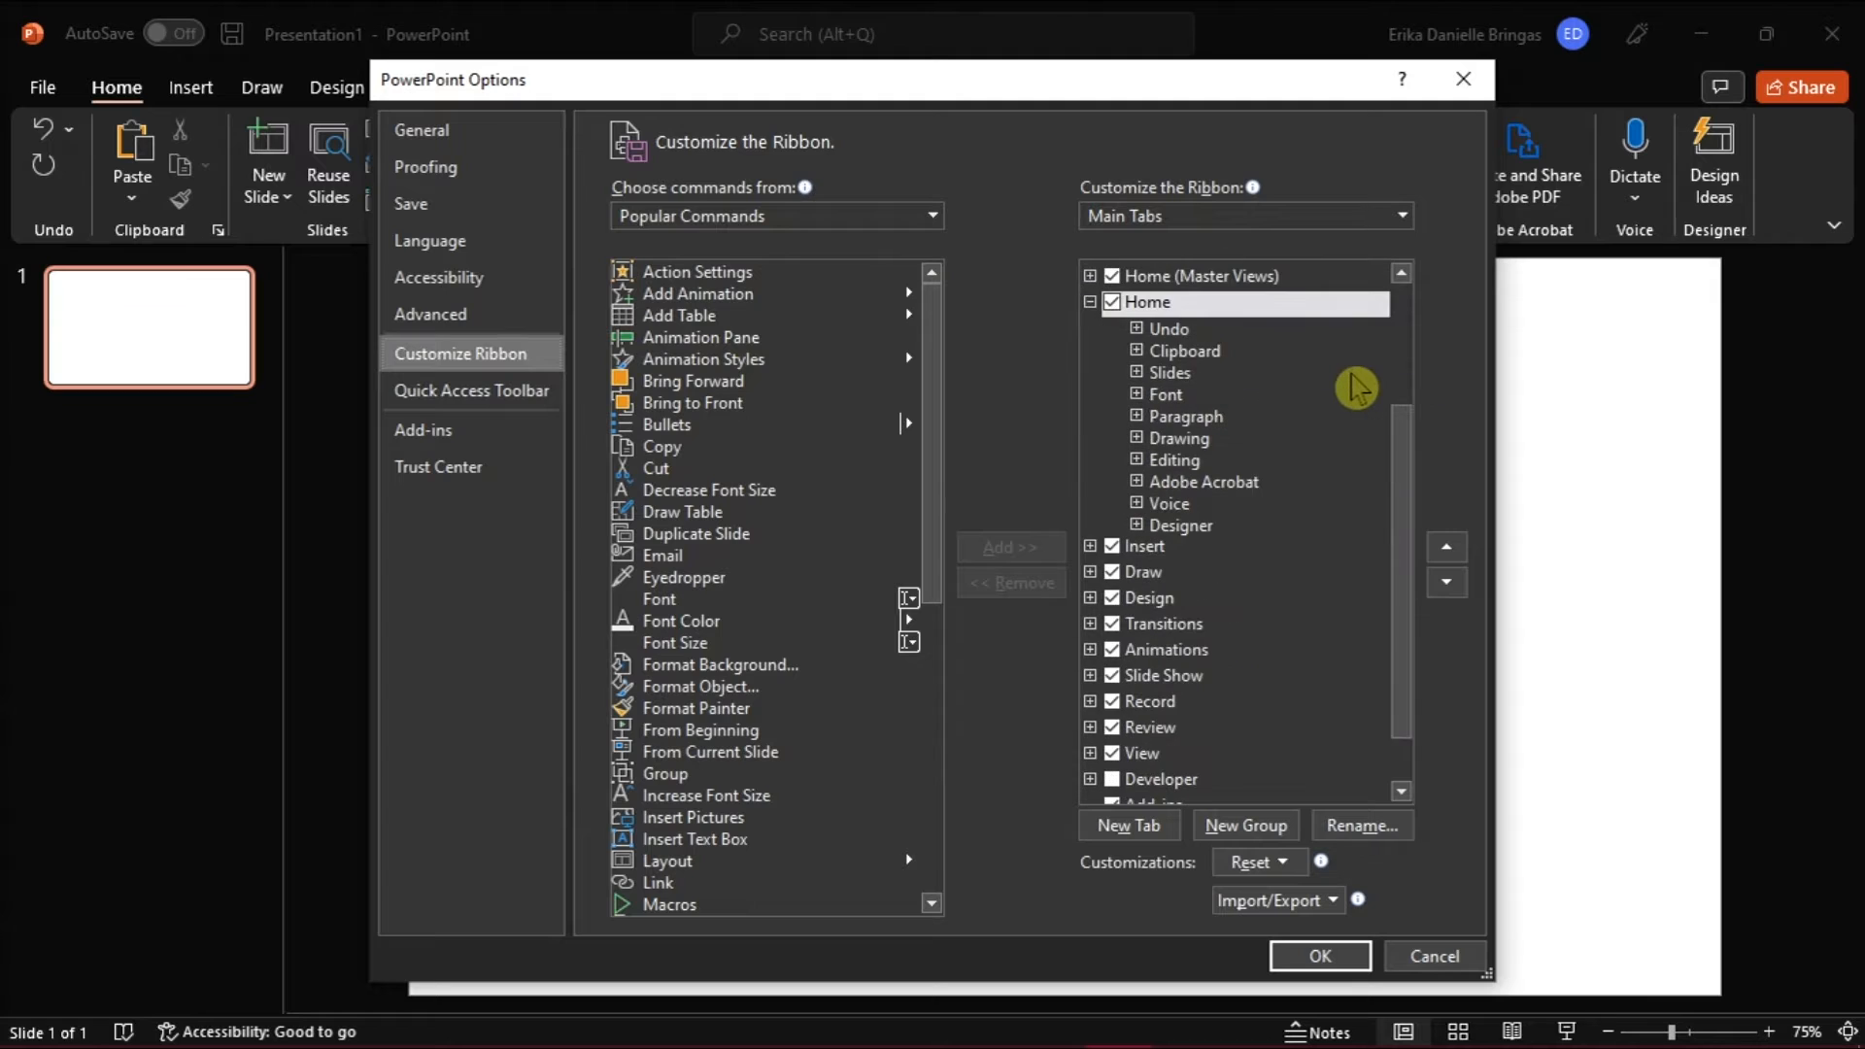
scroll("down", 3)
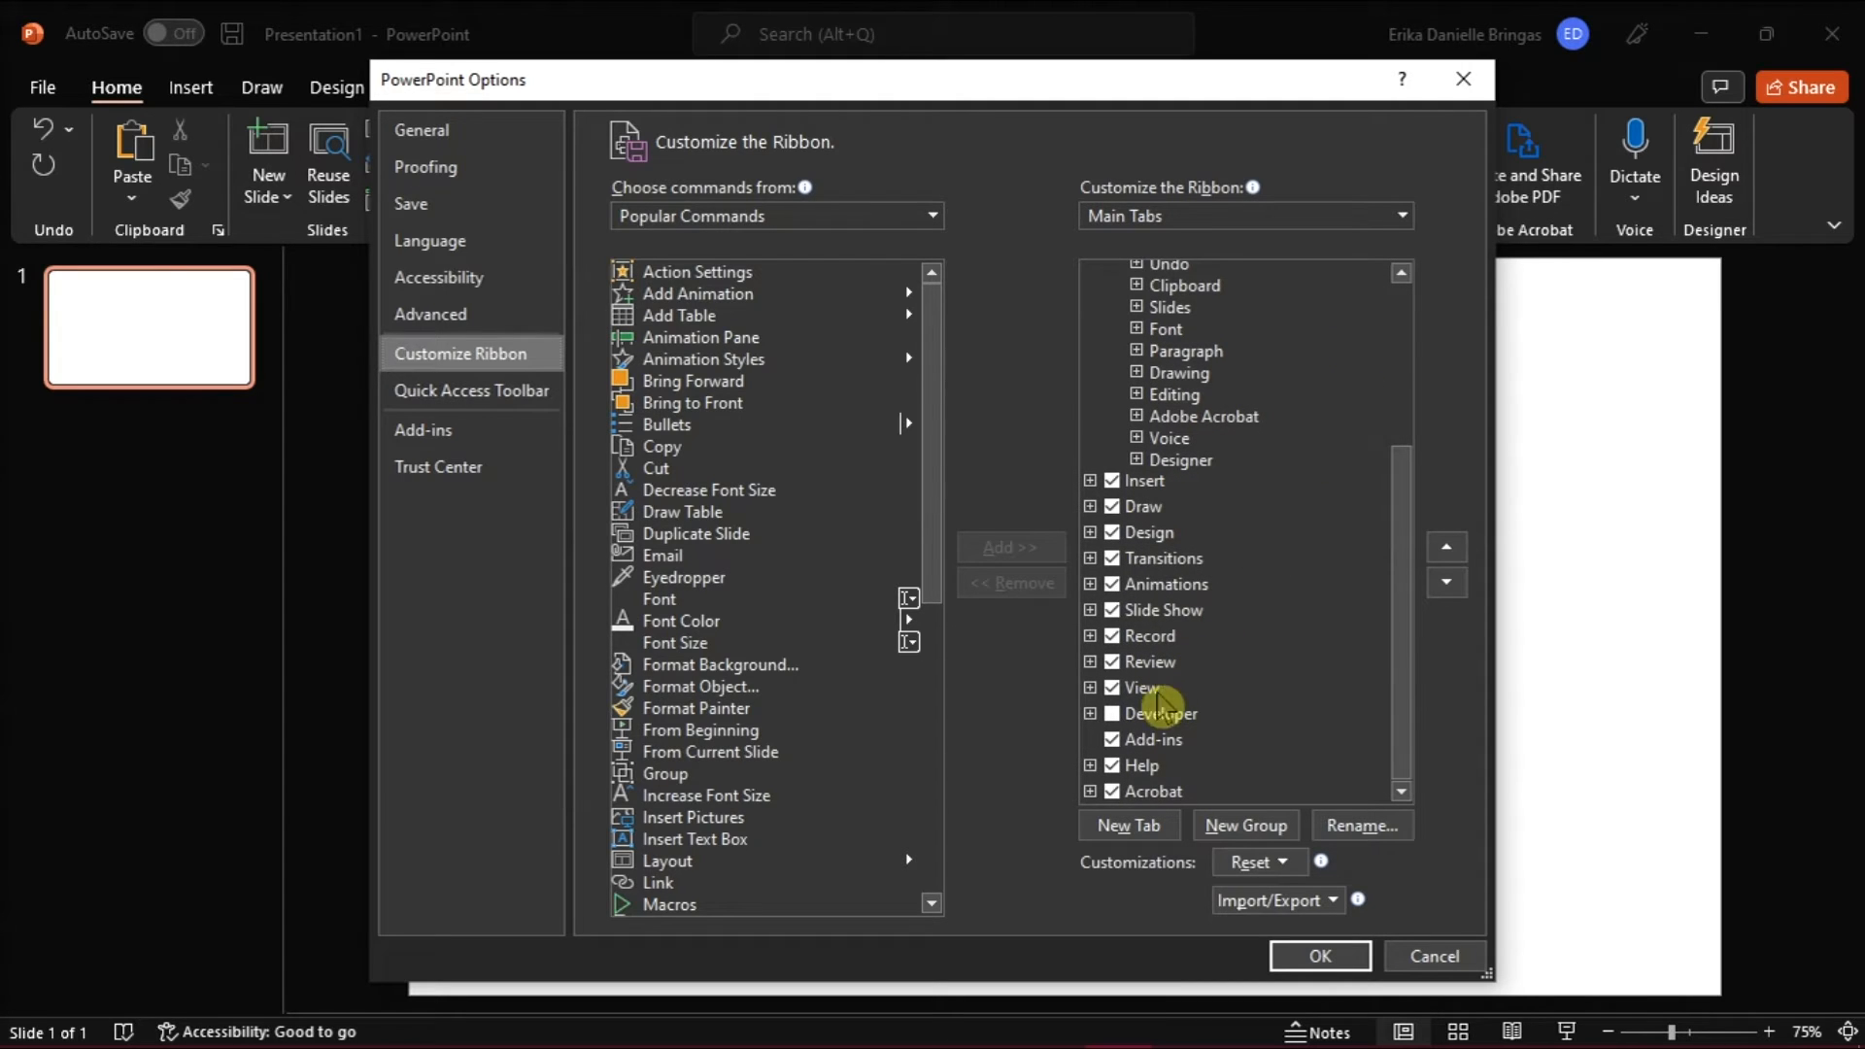
left_click(1156, 713)
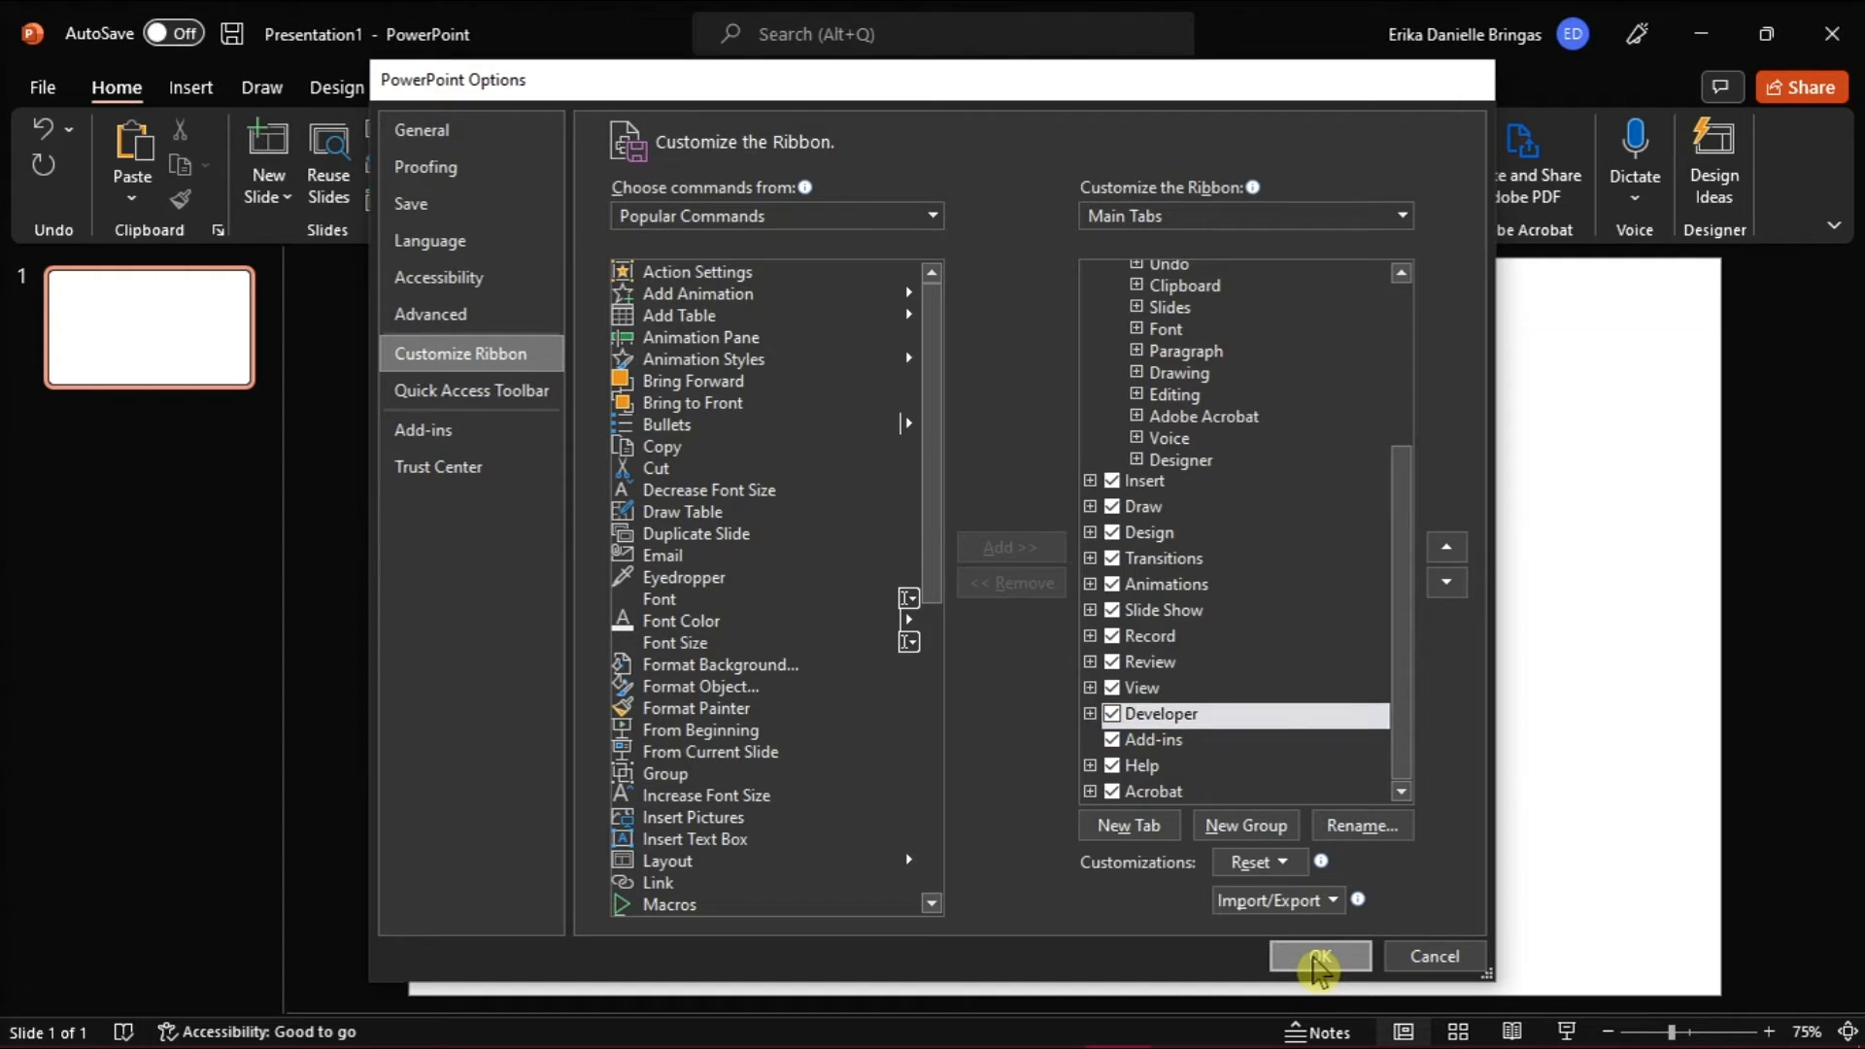
left_click(1319, 955)
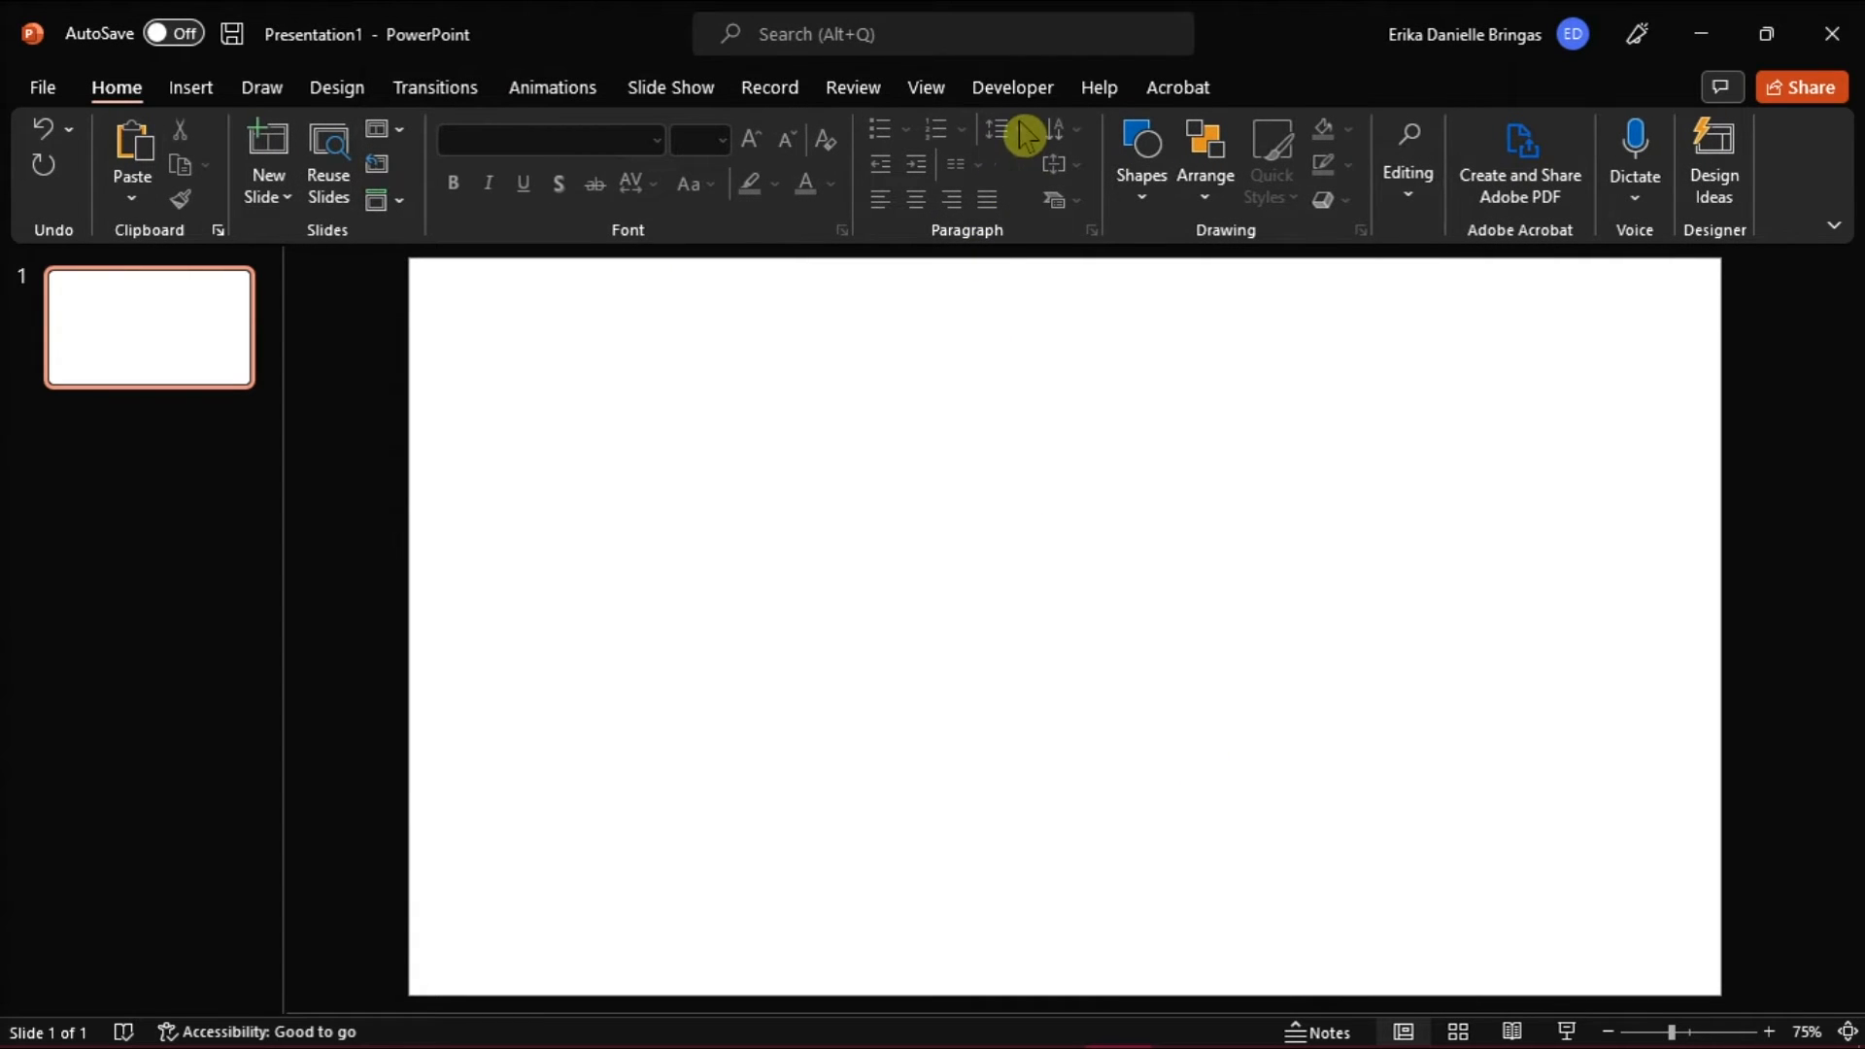
mouse_move(1012, 88)
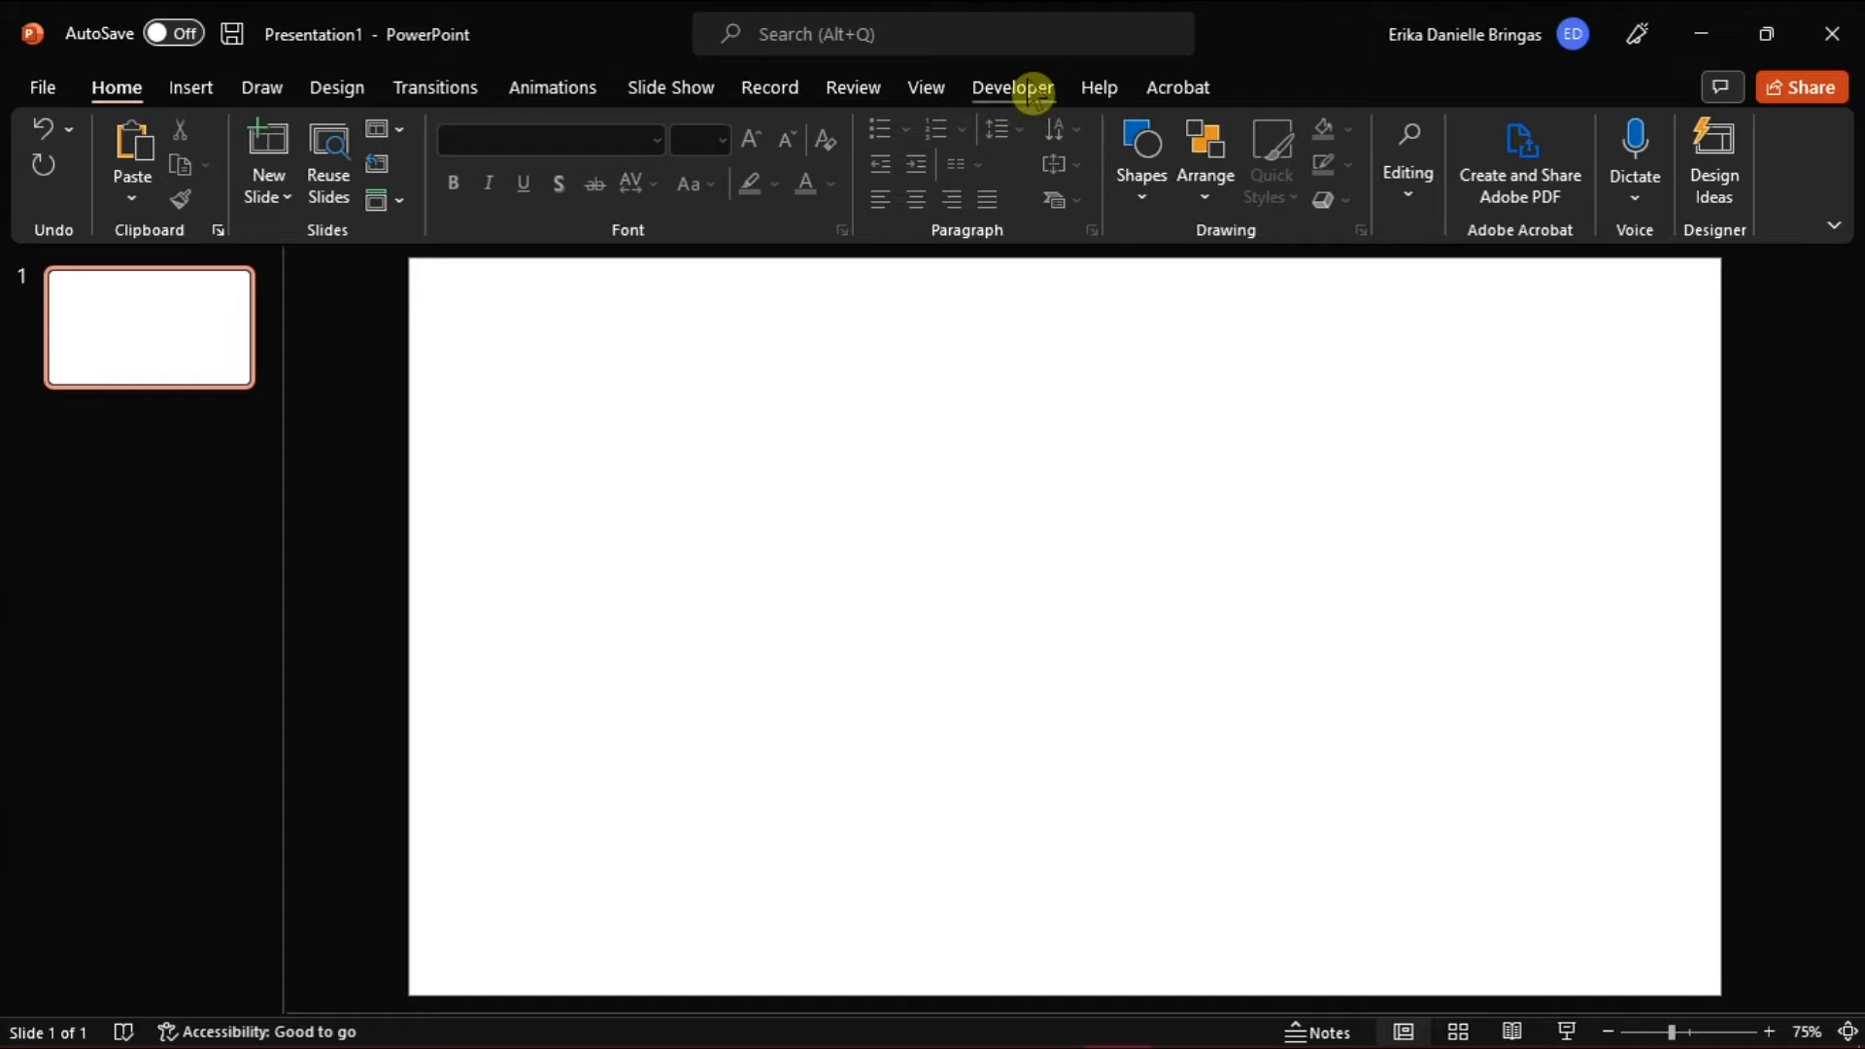
- Draw an ActiveX CheckBox1 control on the slide's left side from the Developer tab
left_click(1010, 88)
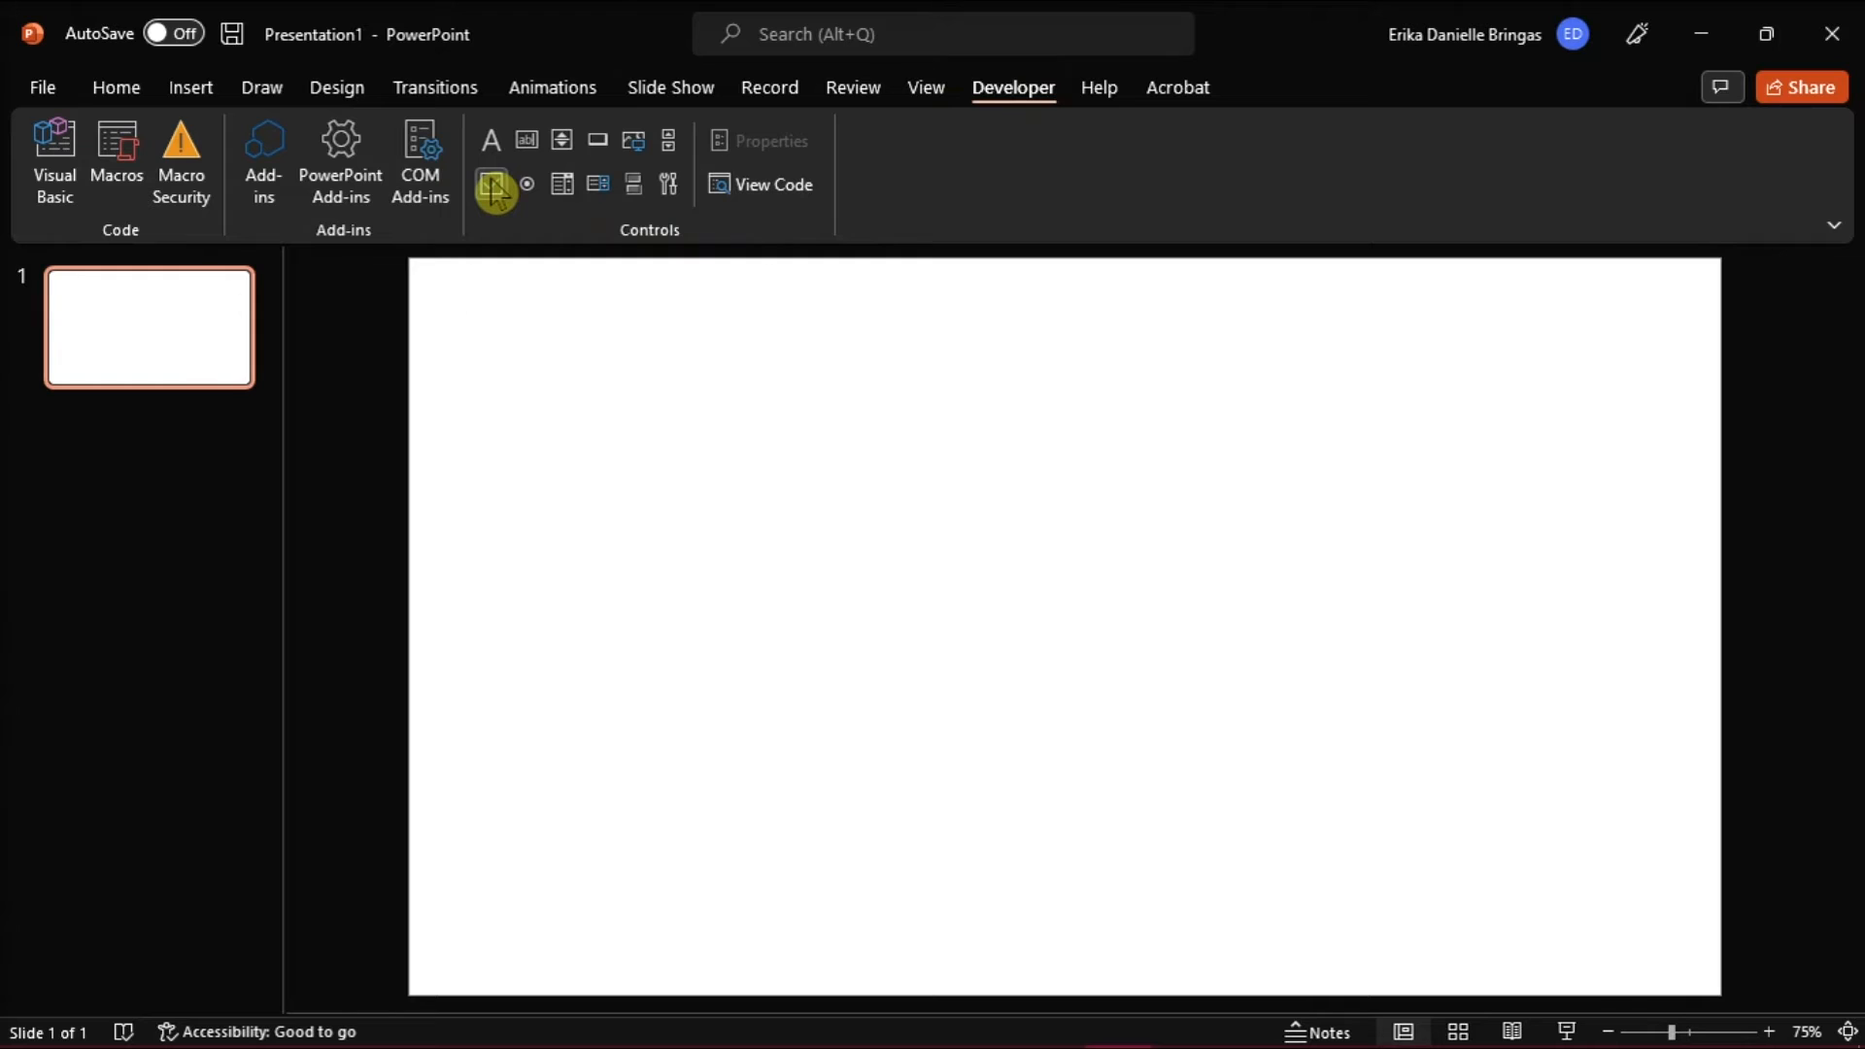
mouse_move(491, 186)
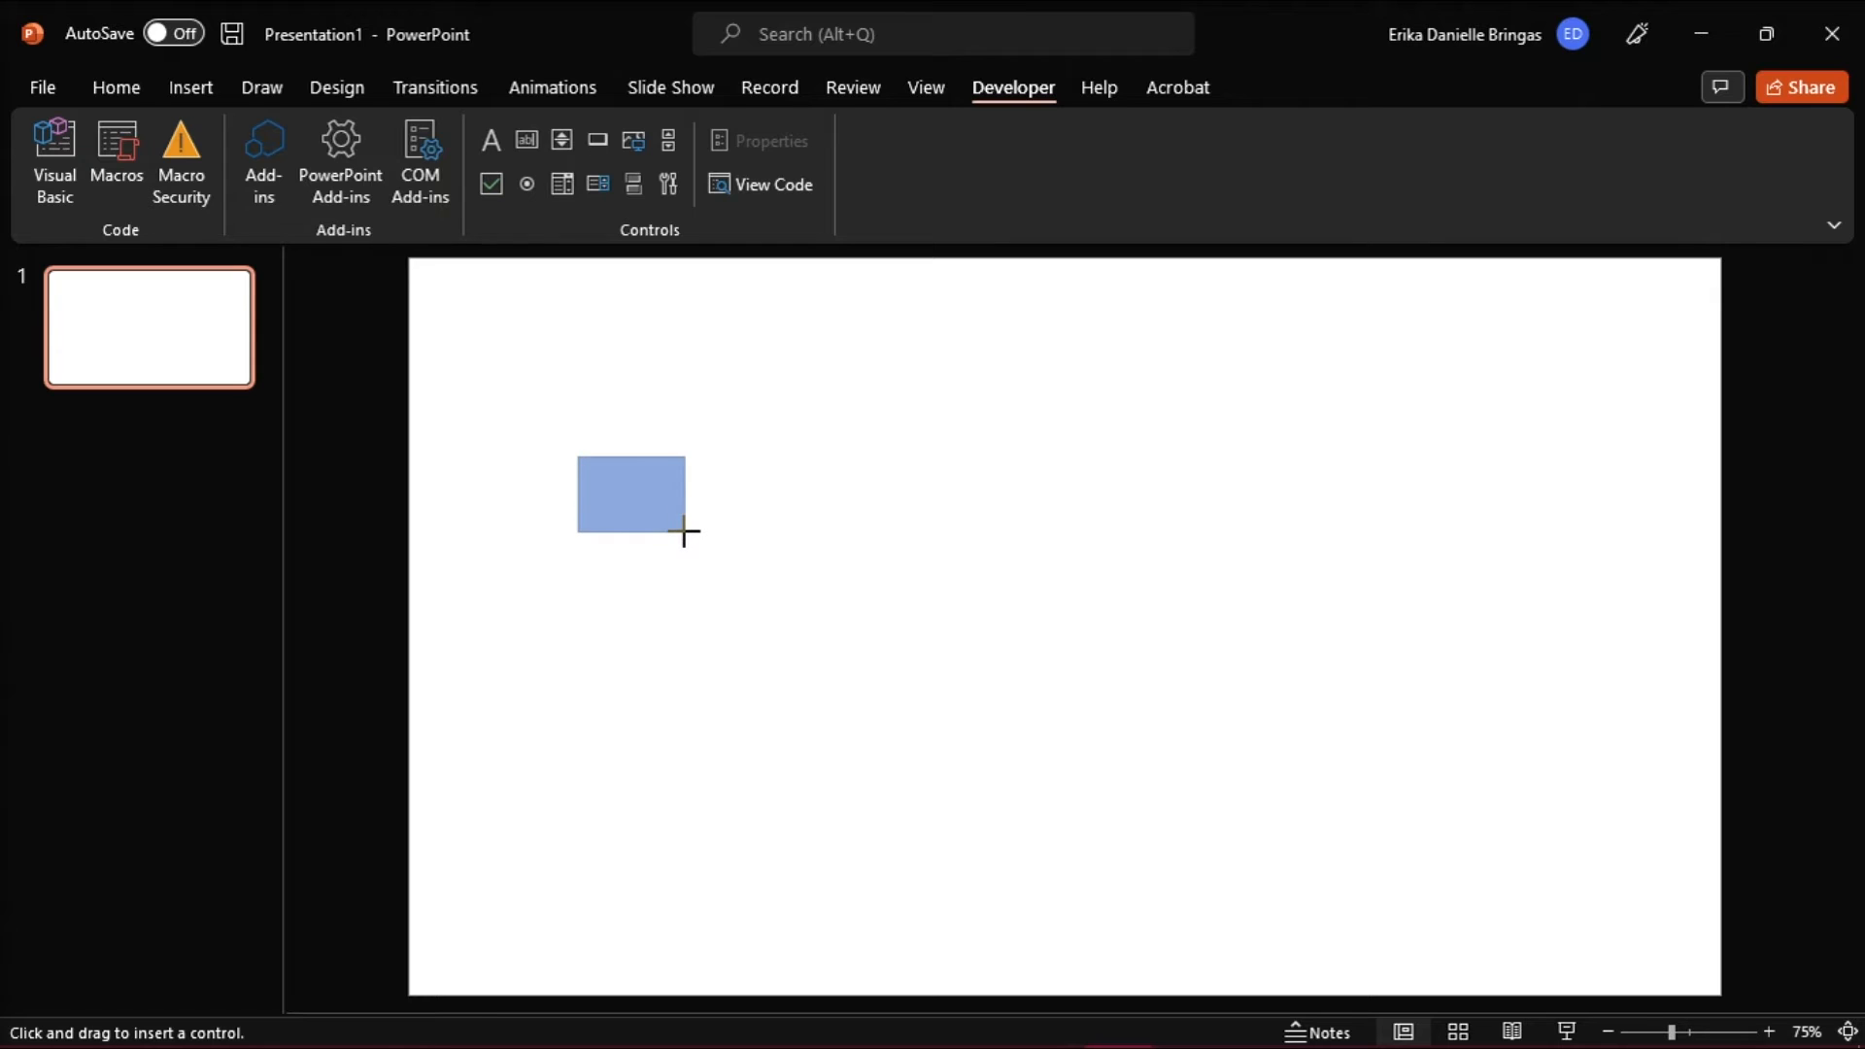
left_click_drag(579, 458, 769, 558)
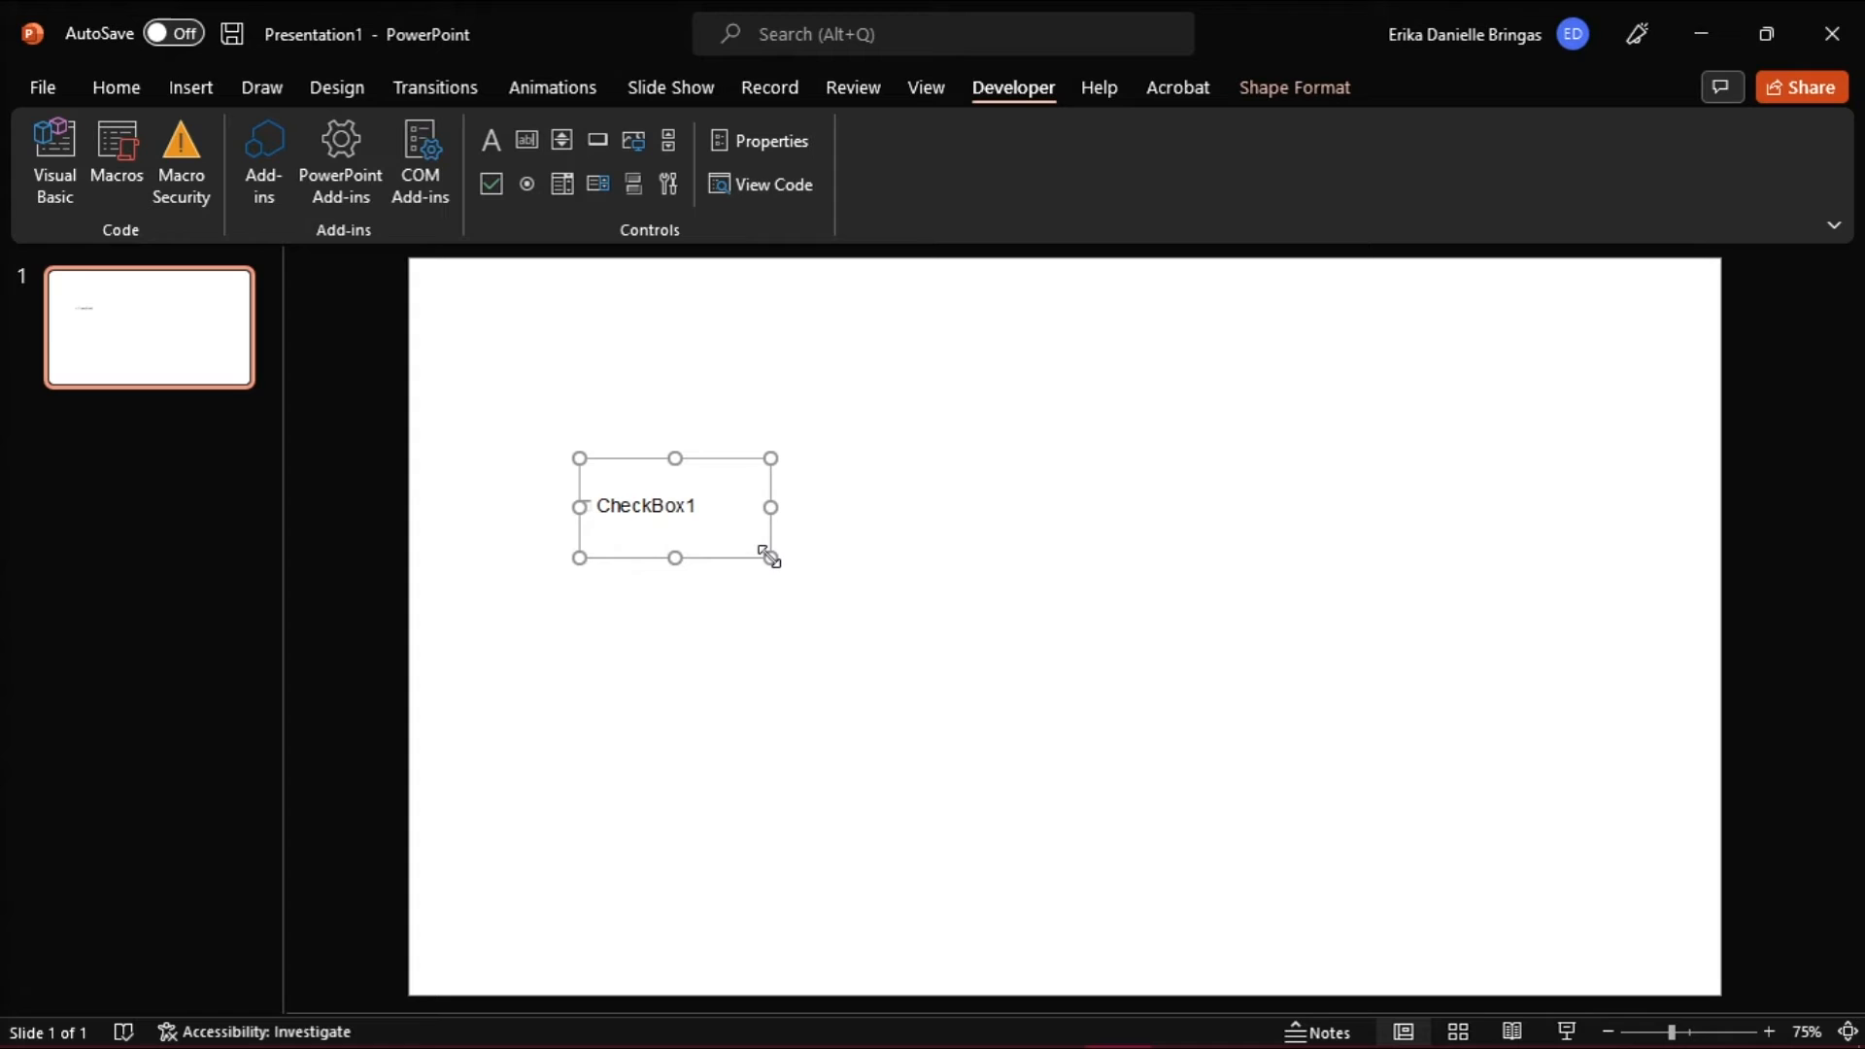
mouse_move(828, 567)
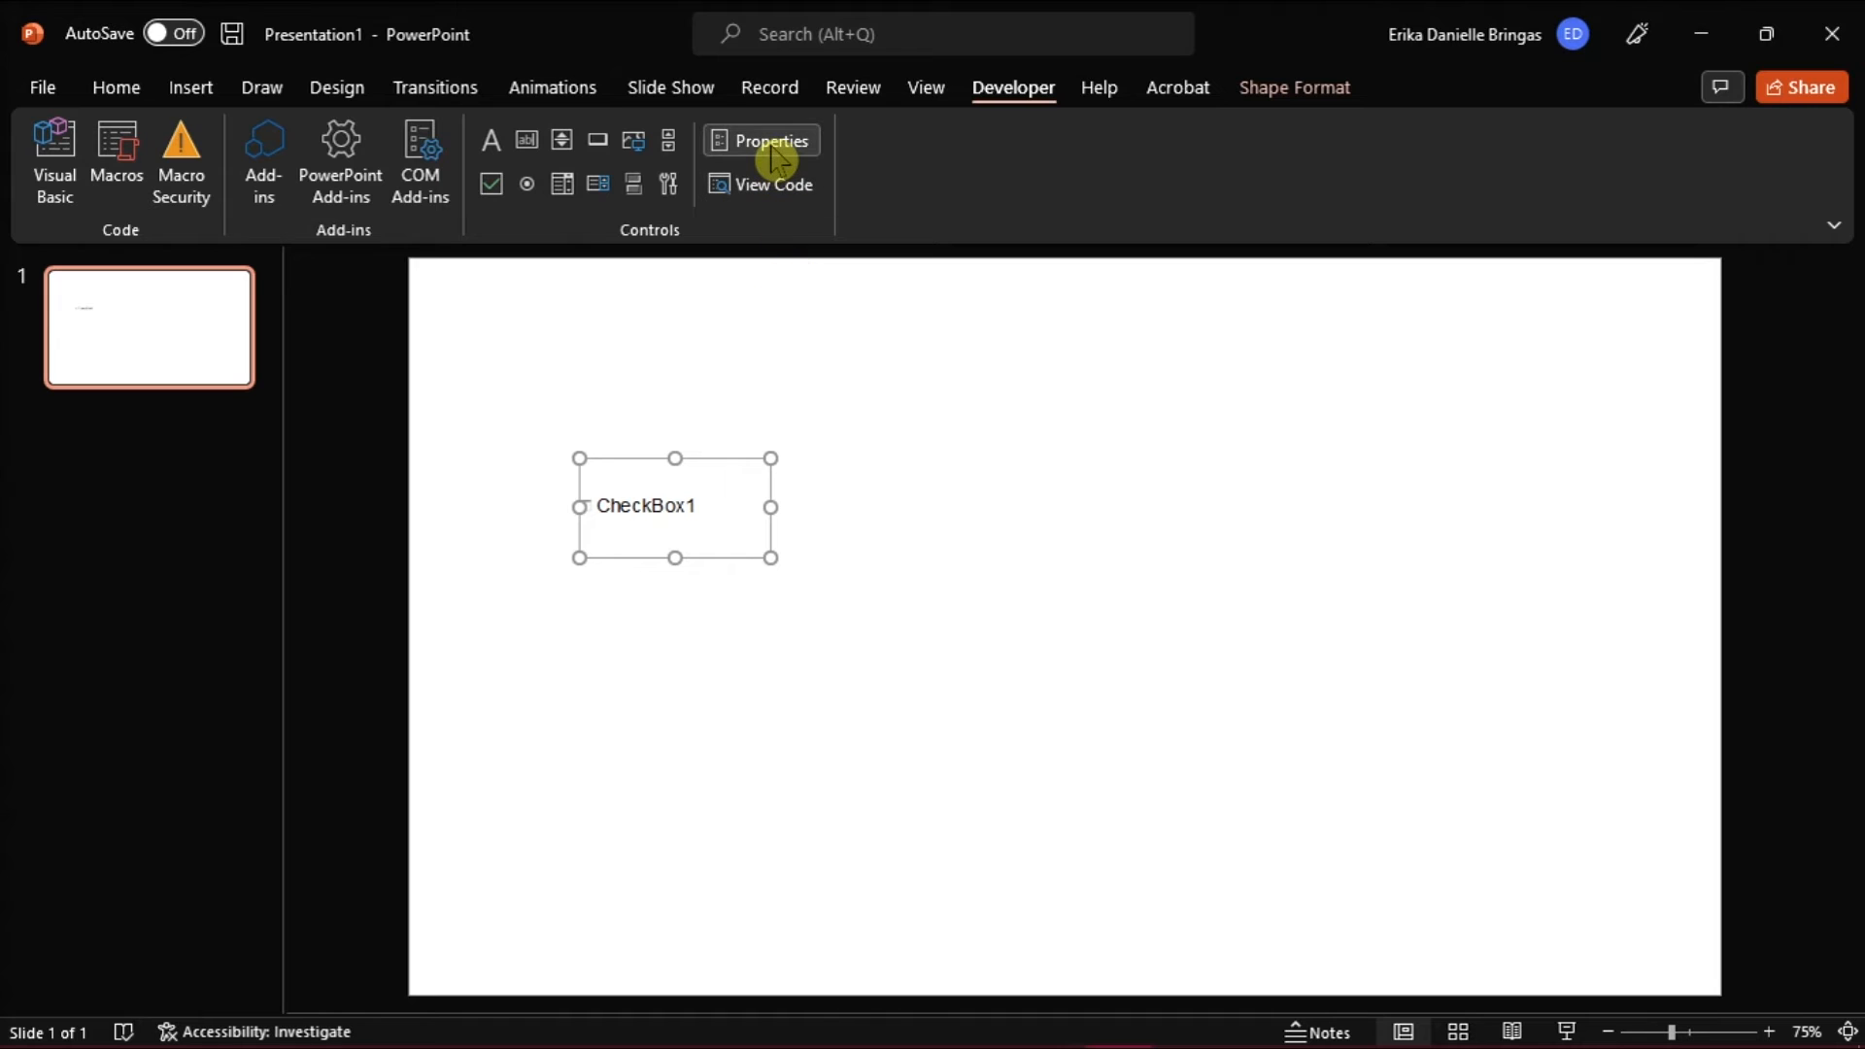
- Set the checkbox label font to Britannic Bold through its Properties sheet
left_click(772, 140)
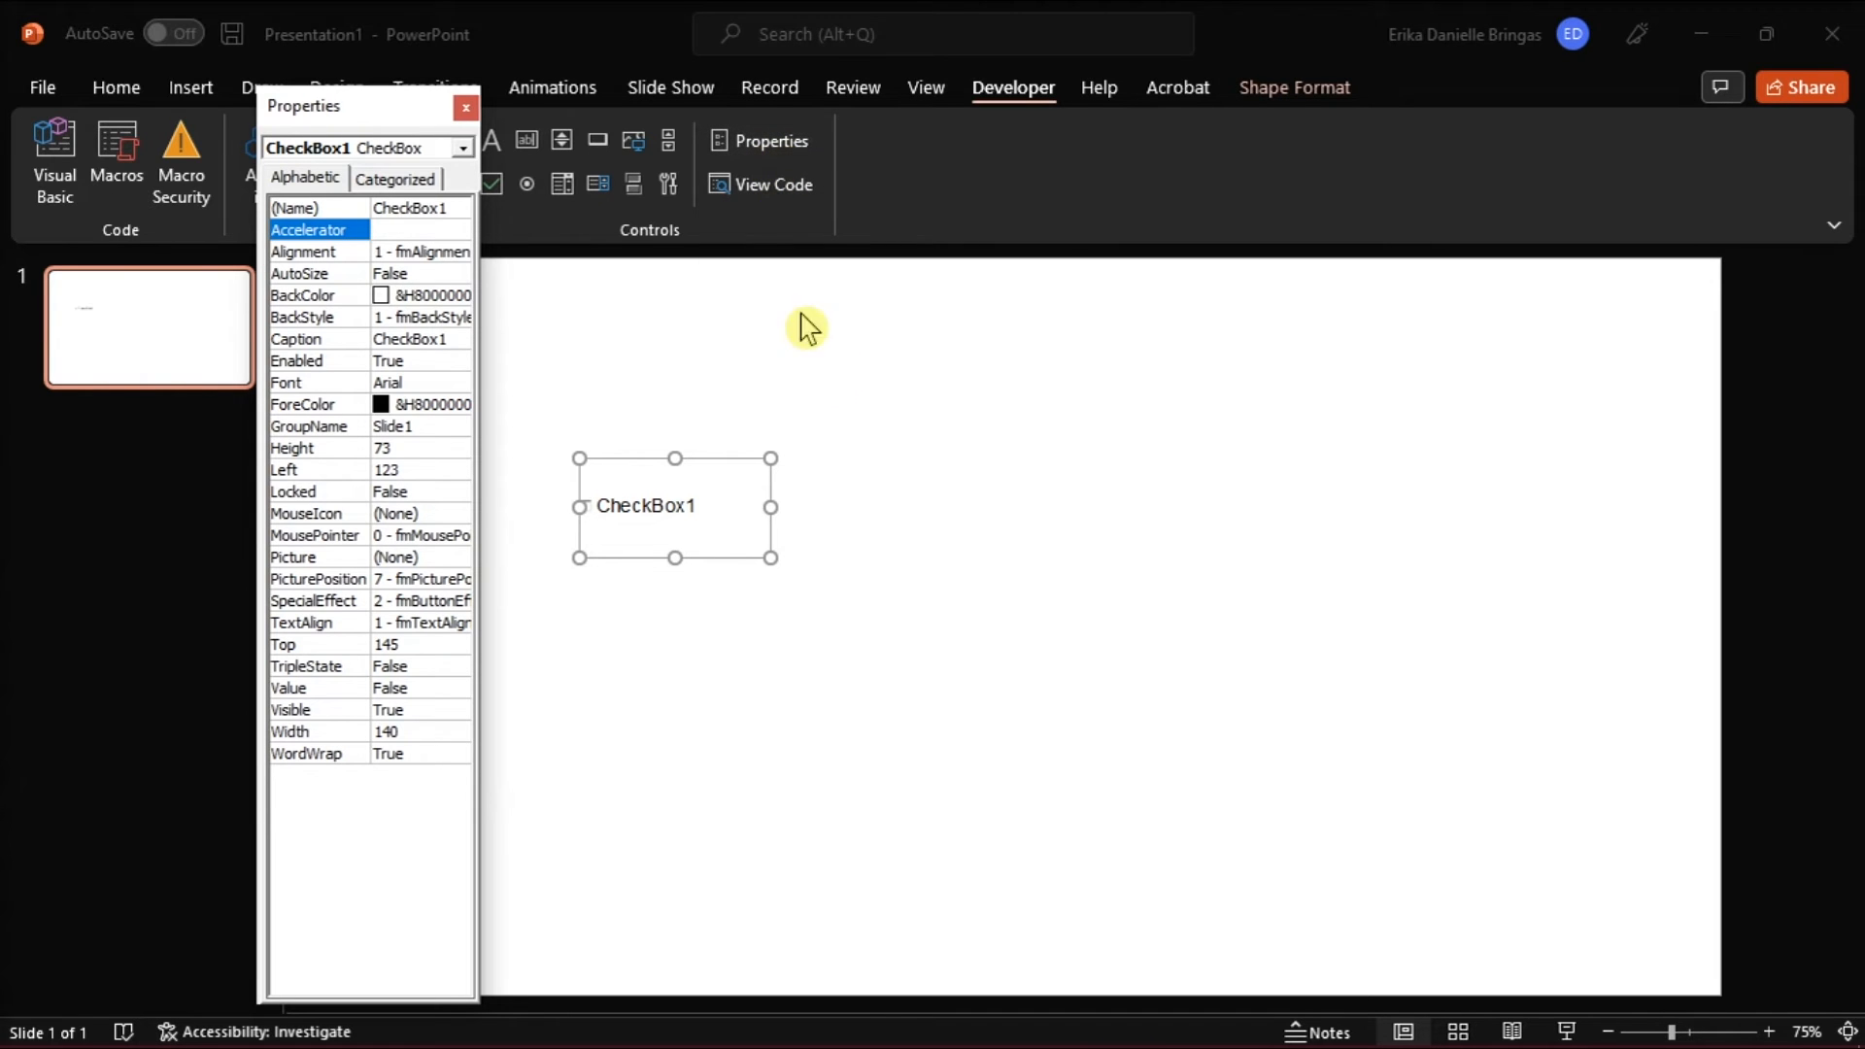
left_click(319, 383)
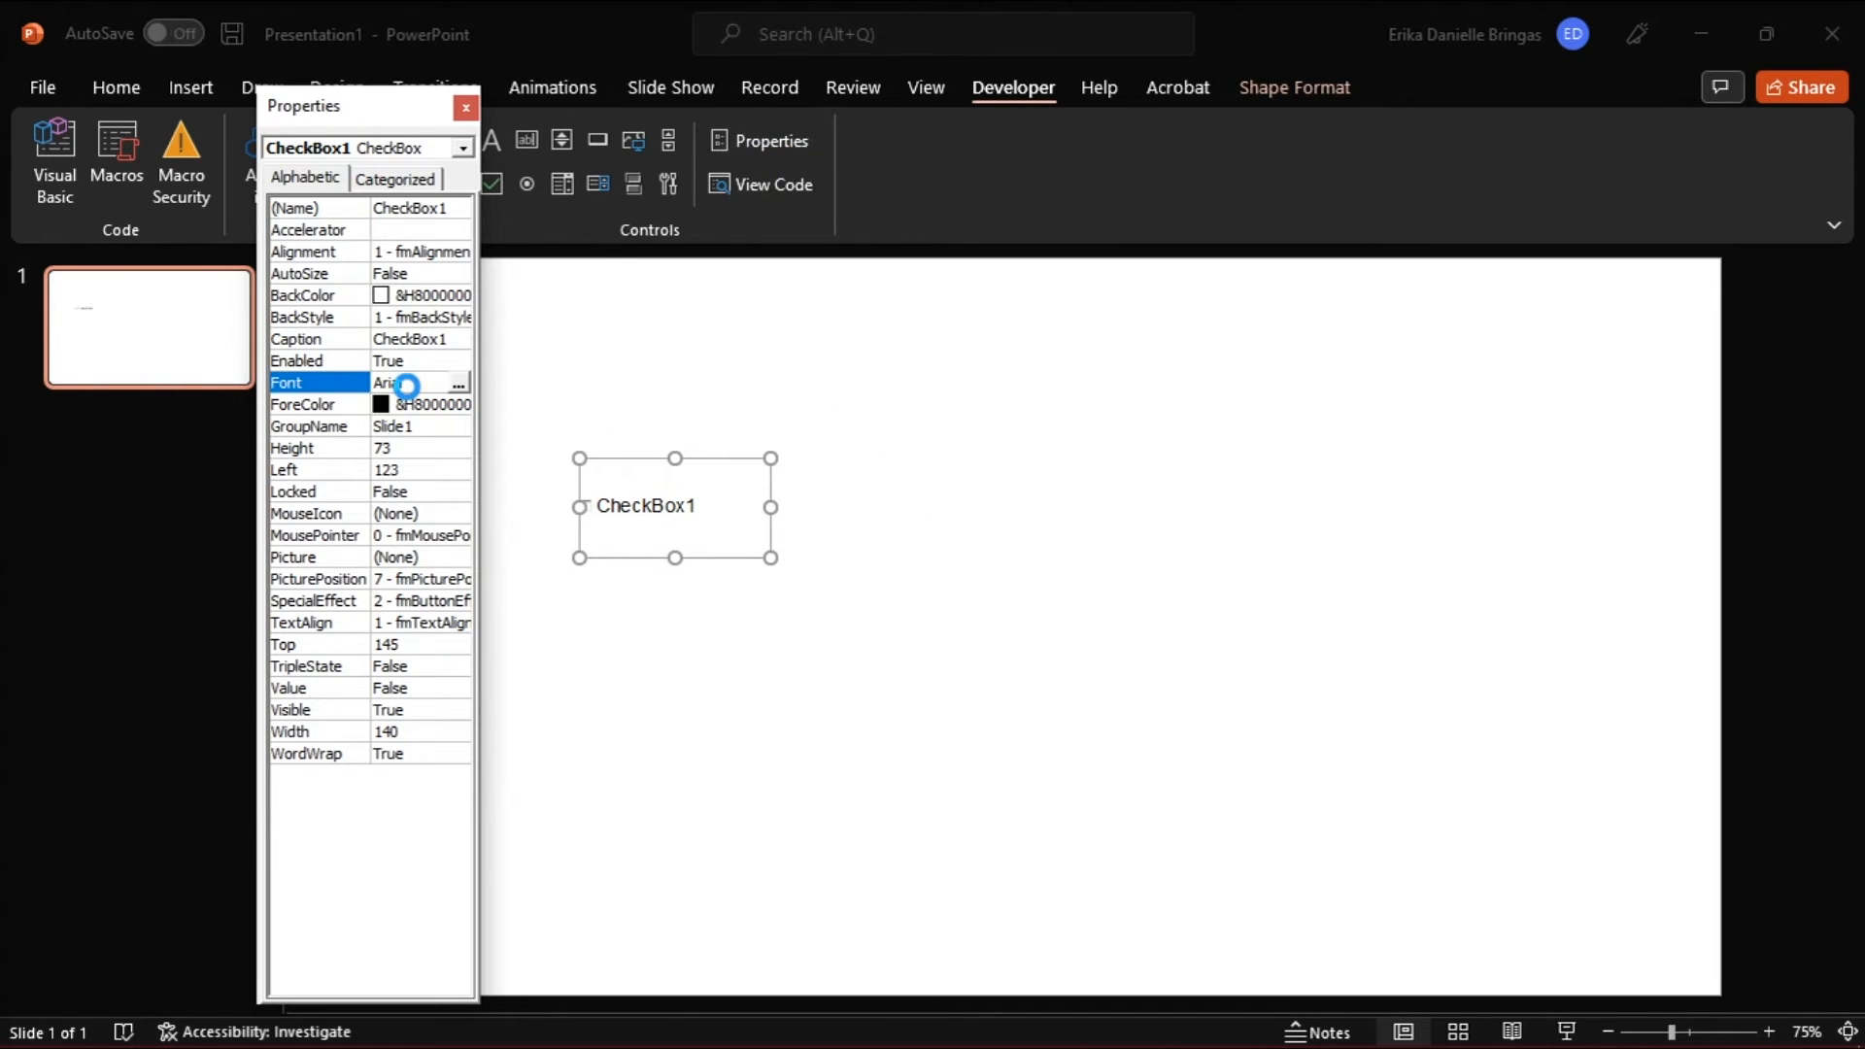
left_click(459, 383)
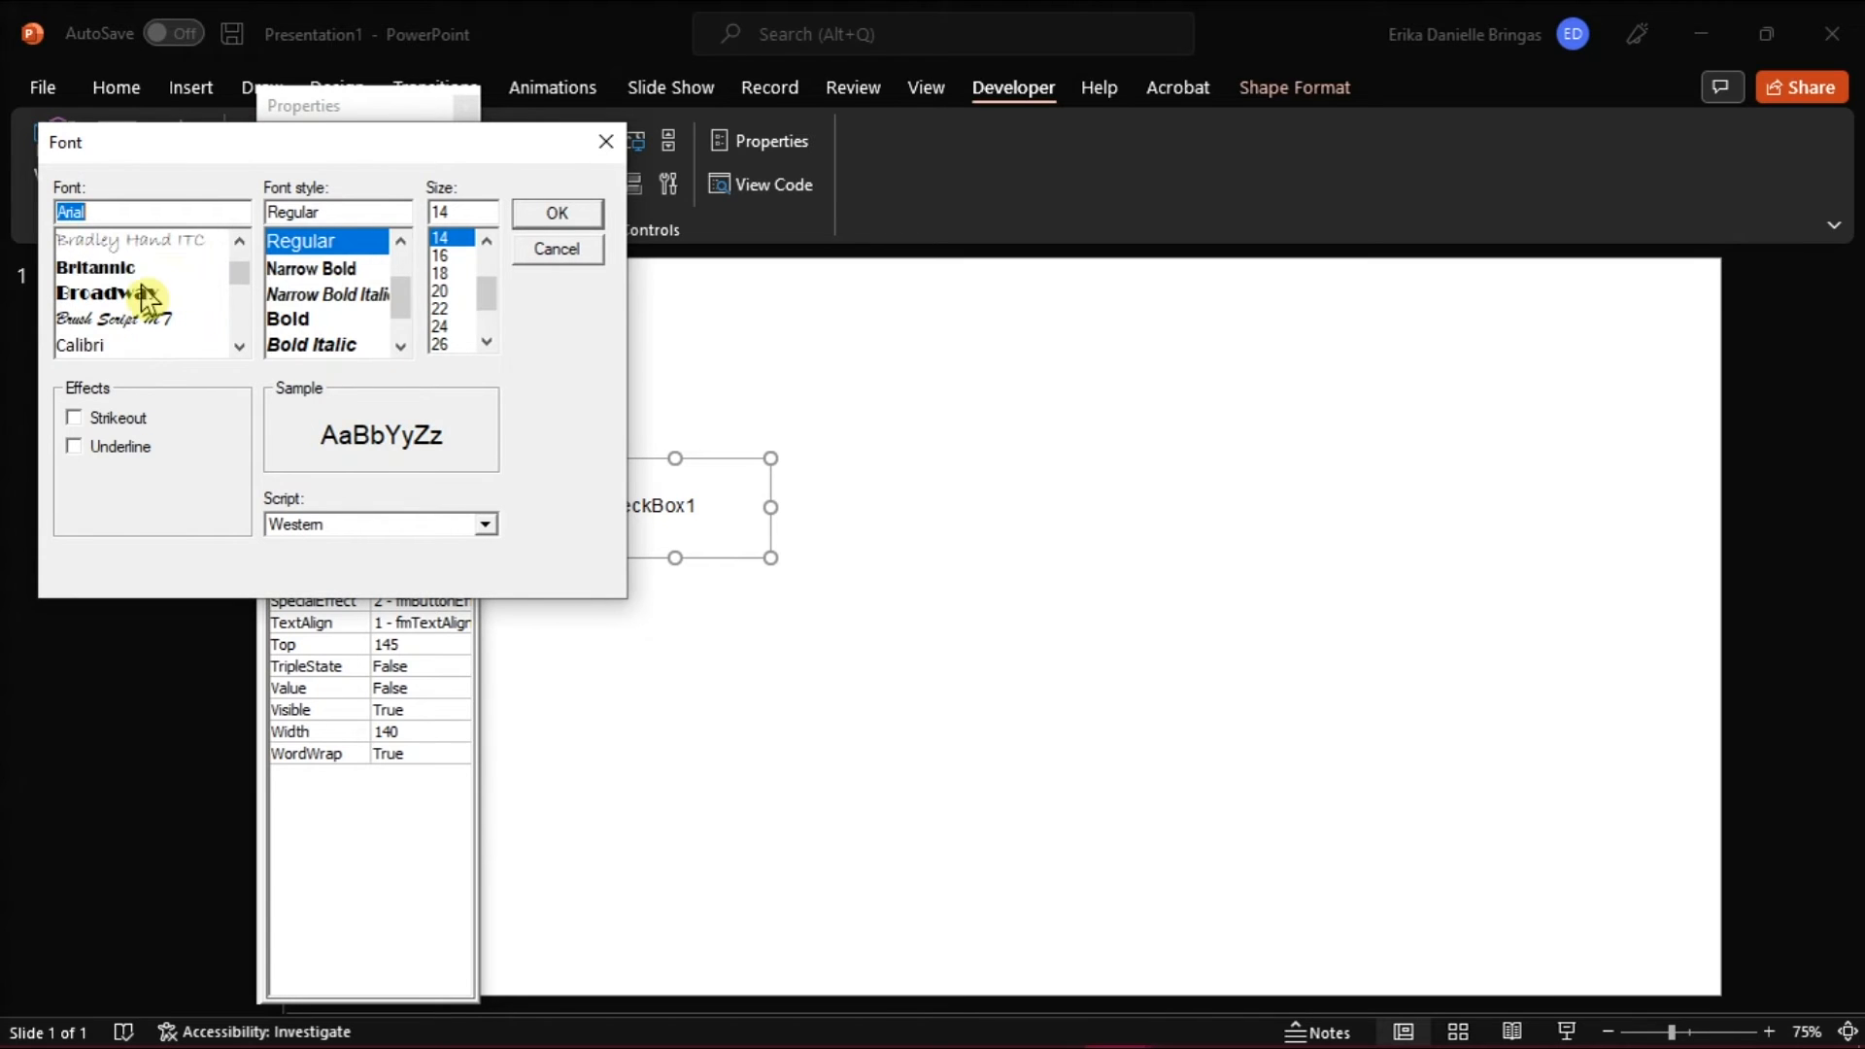
left_click(554, 212)
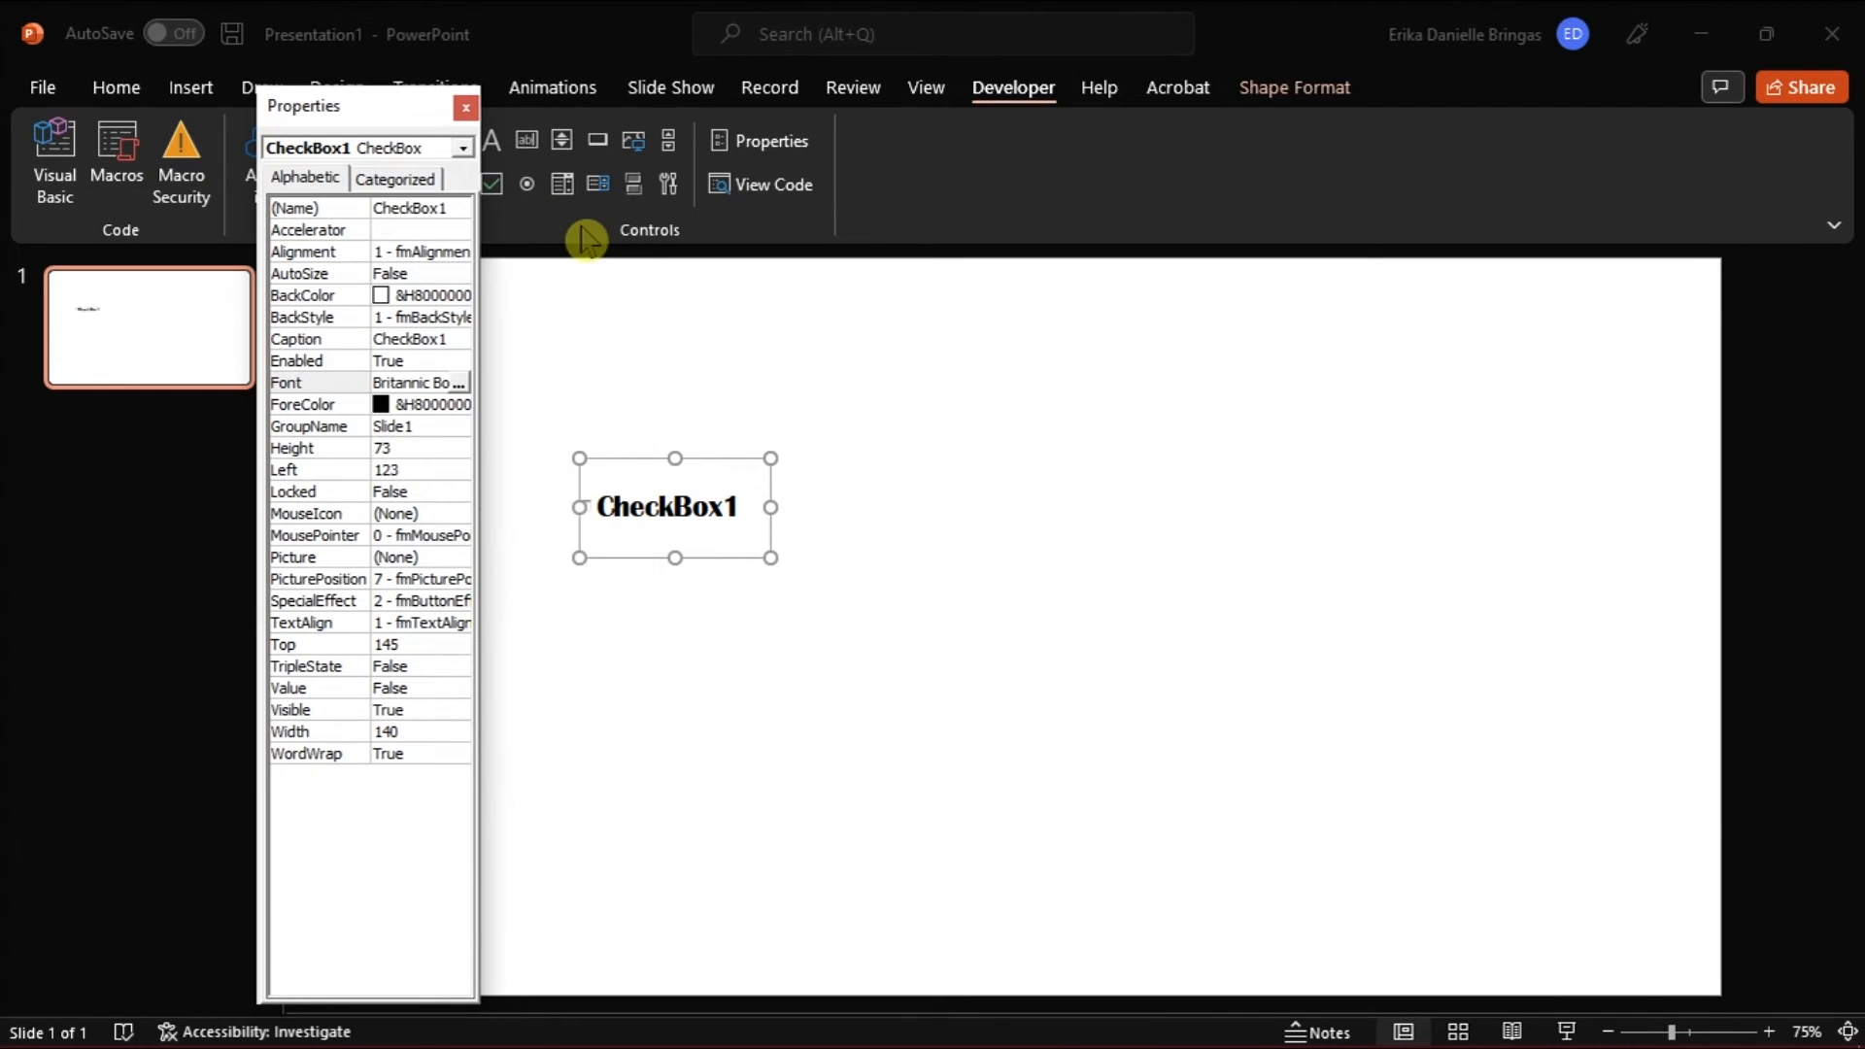
left_click(464, 107)
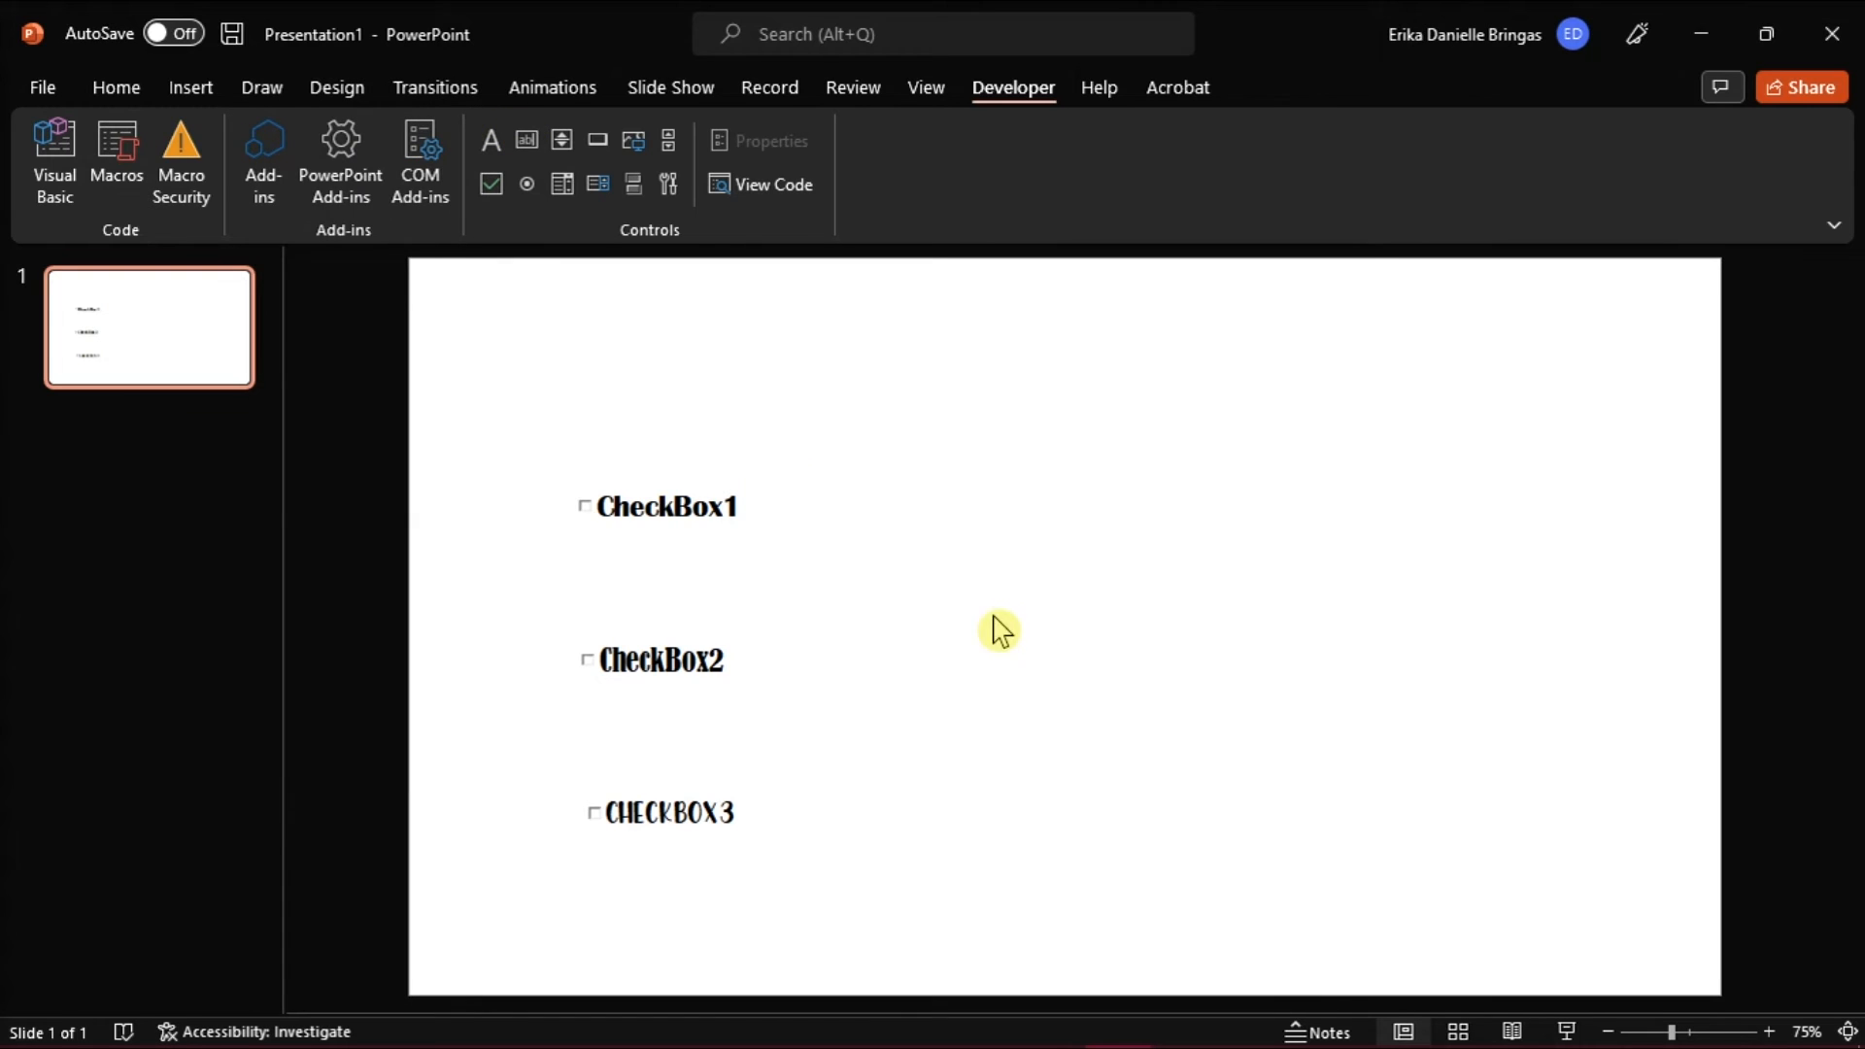
- Edit the checkbox captions via CheckBox Object > Edit to read ITEM 1, ITEM 2, ITEM 3
left_click(666, 505)
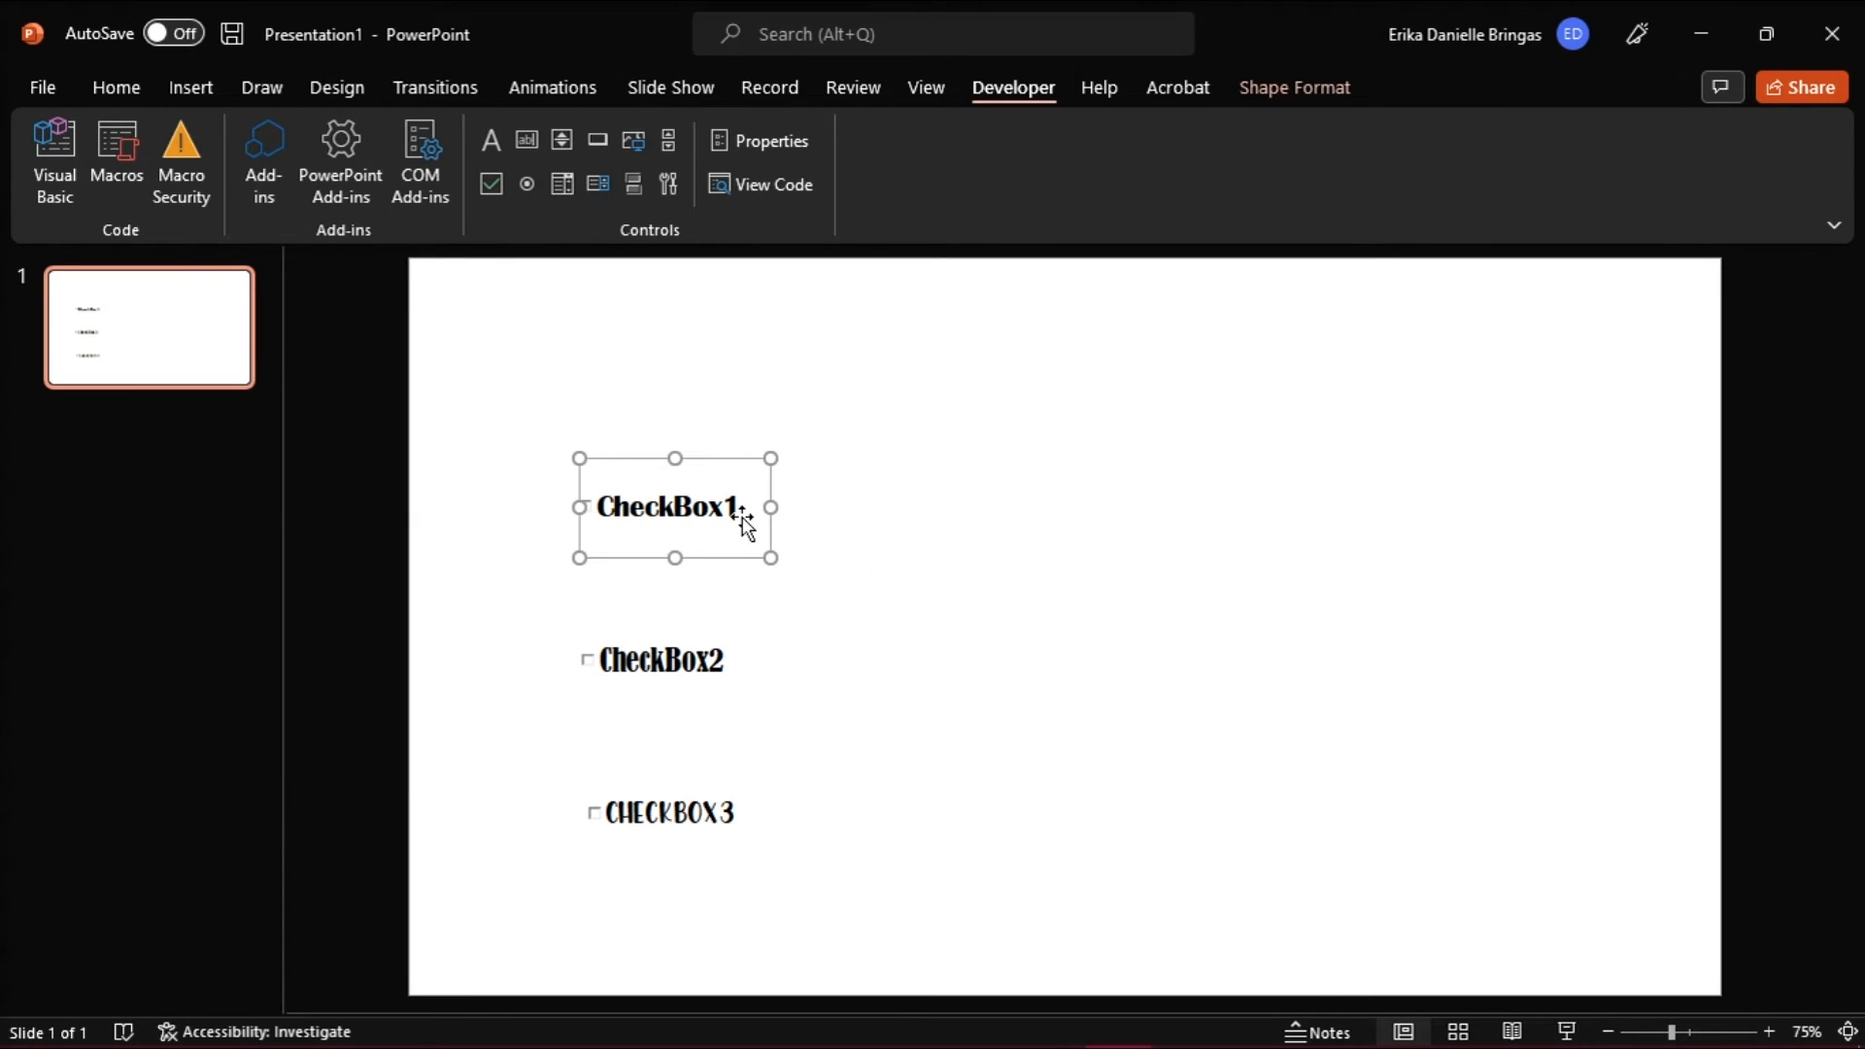
right_click(740, 523)
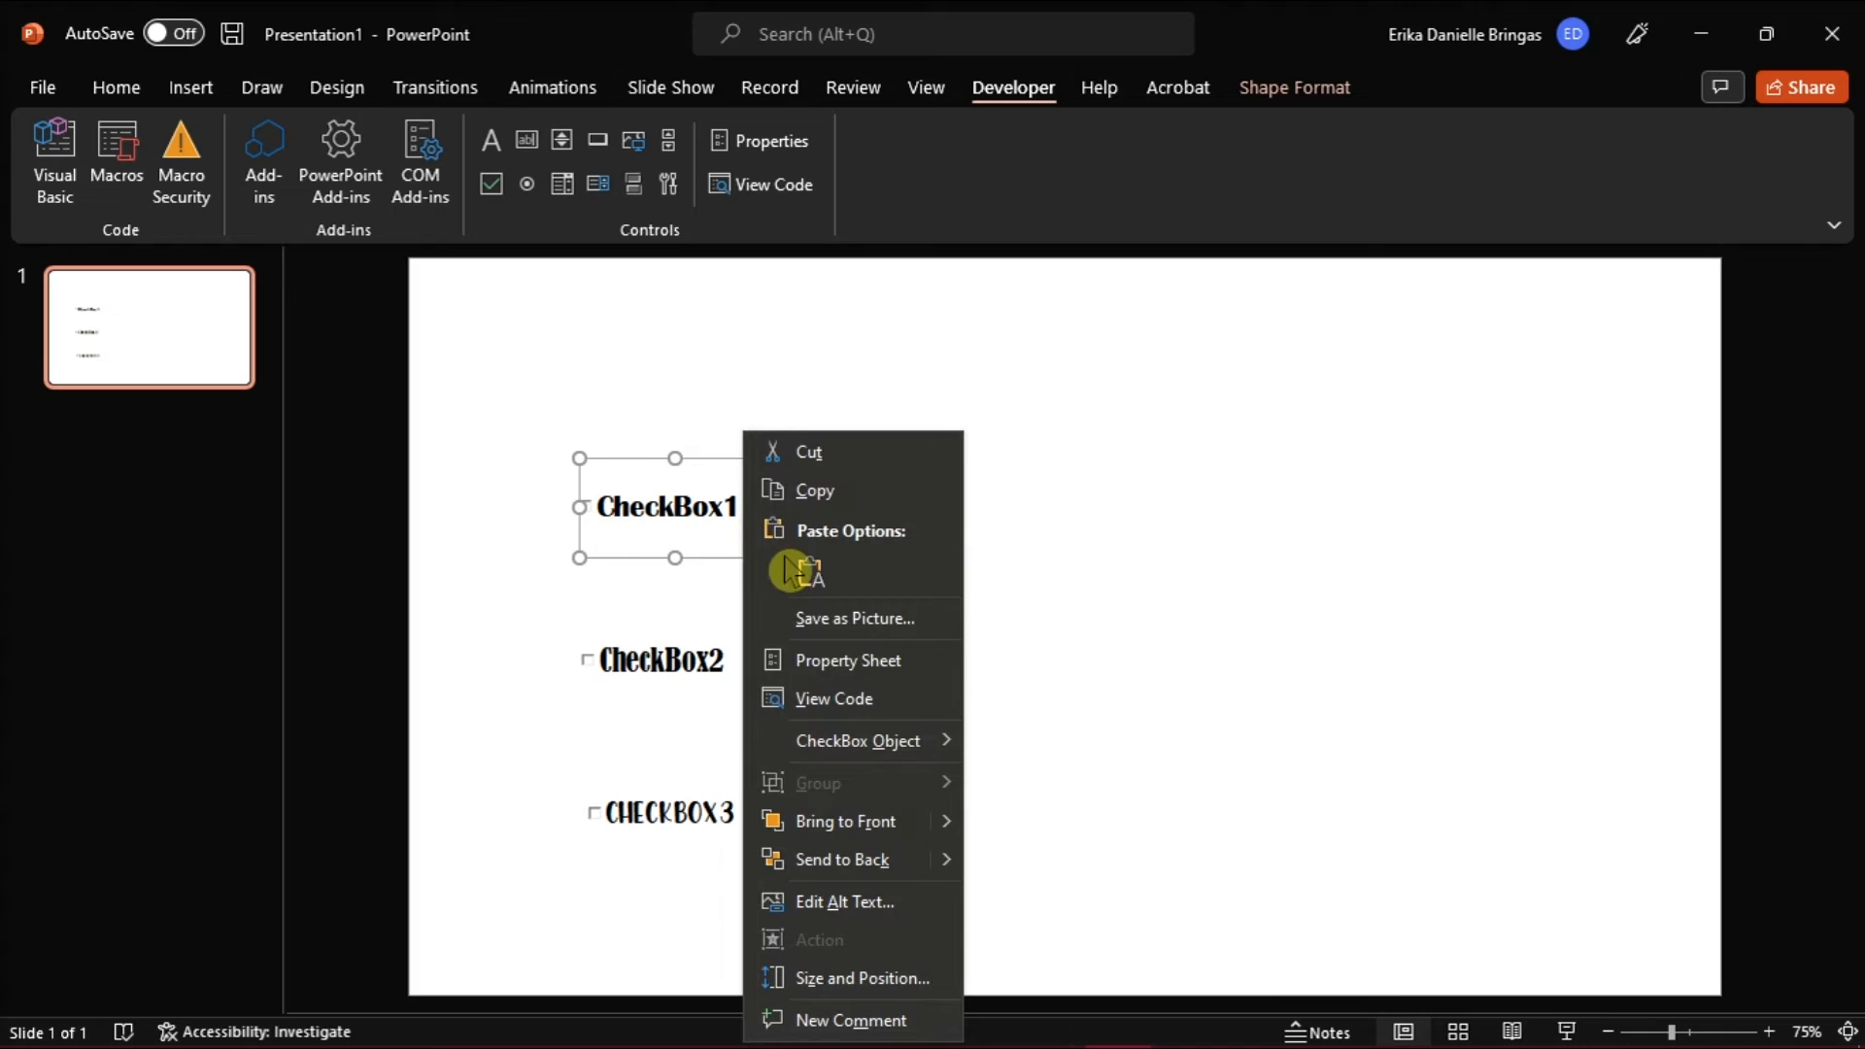
mouse_move(856, 740)
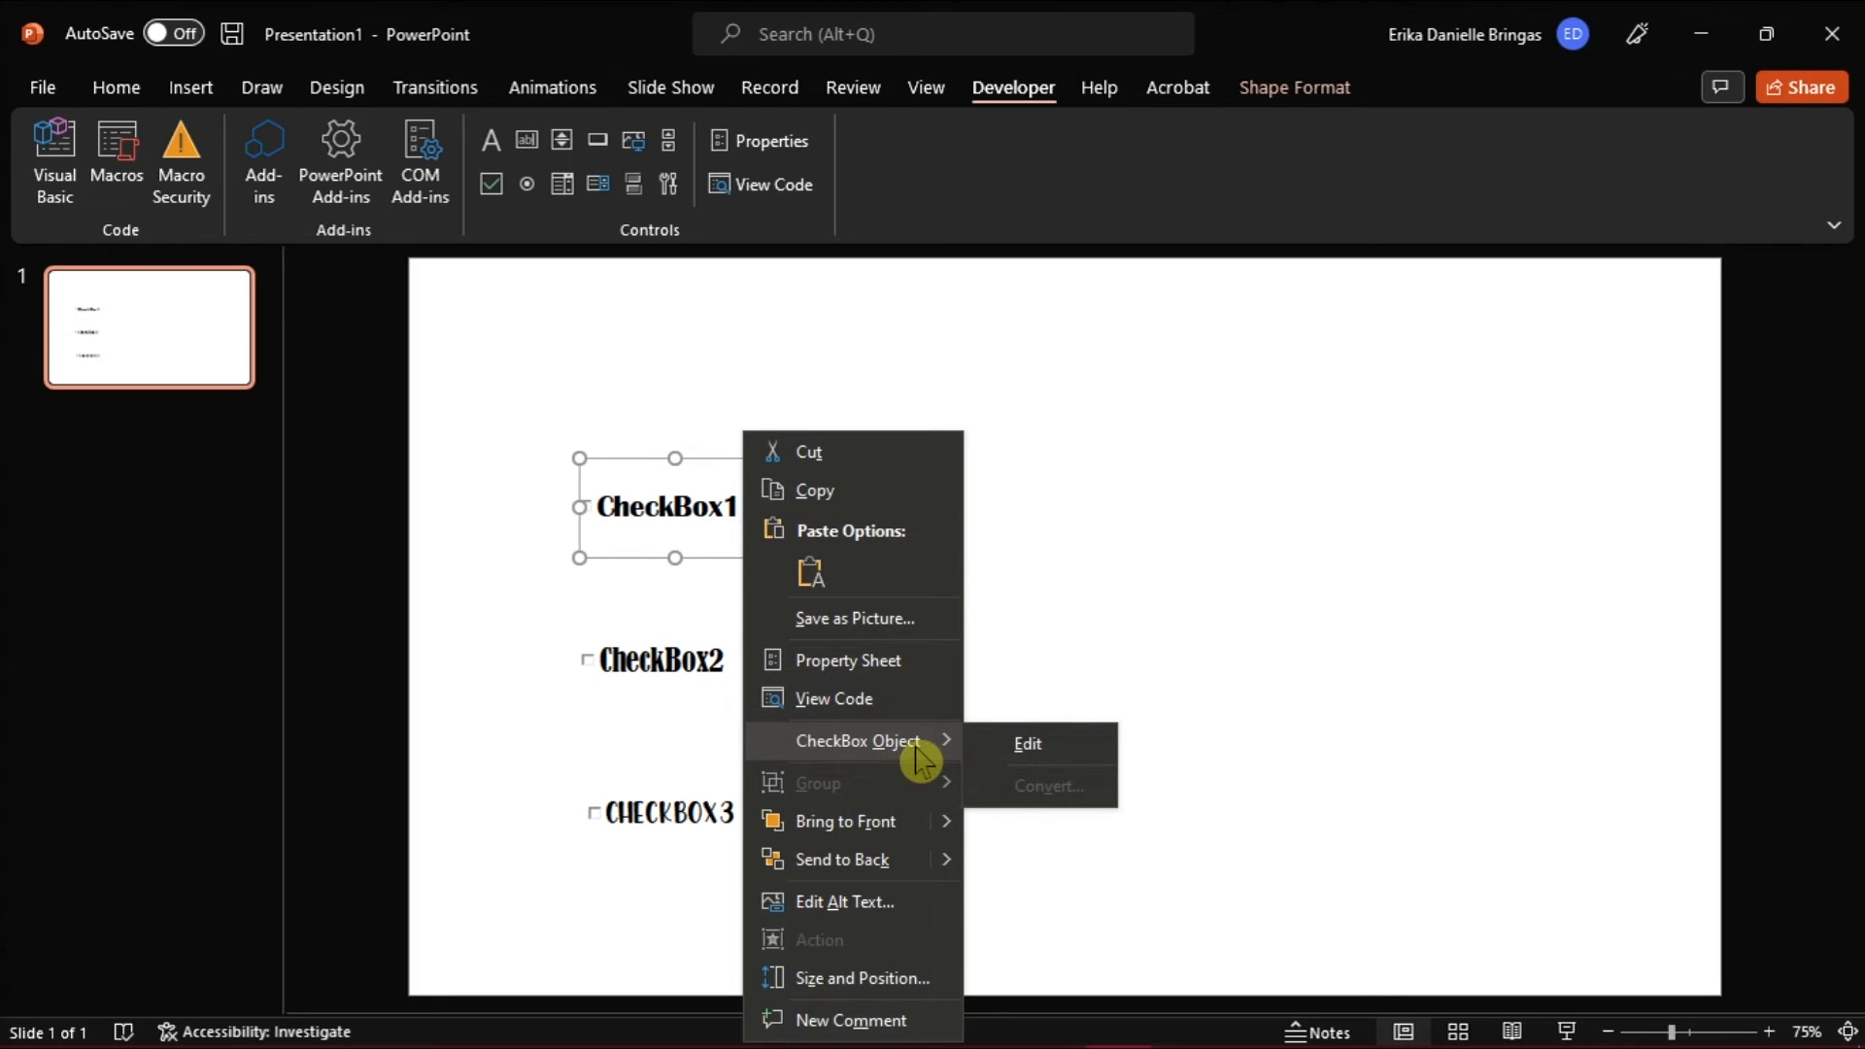
left_click(1026, 742)
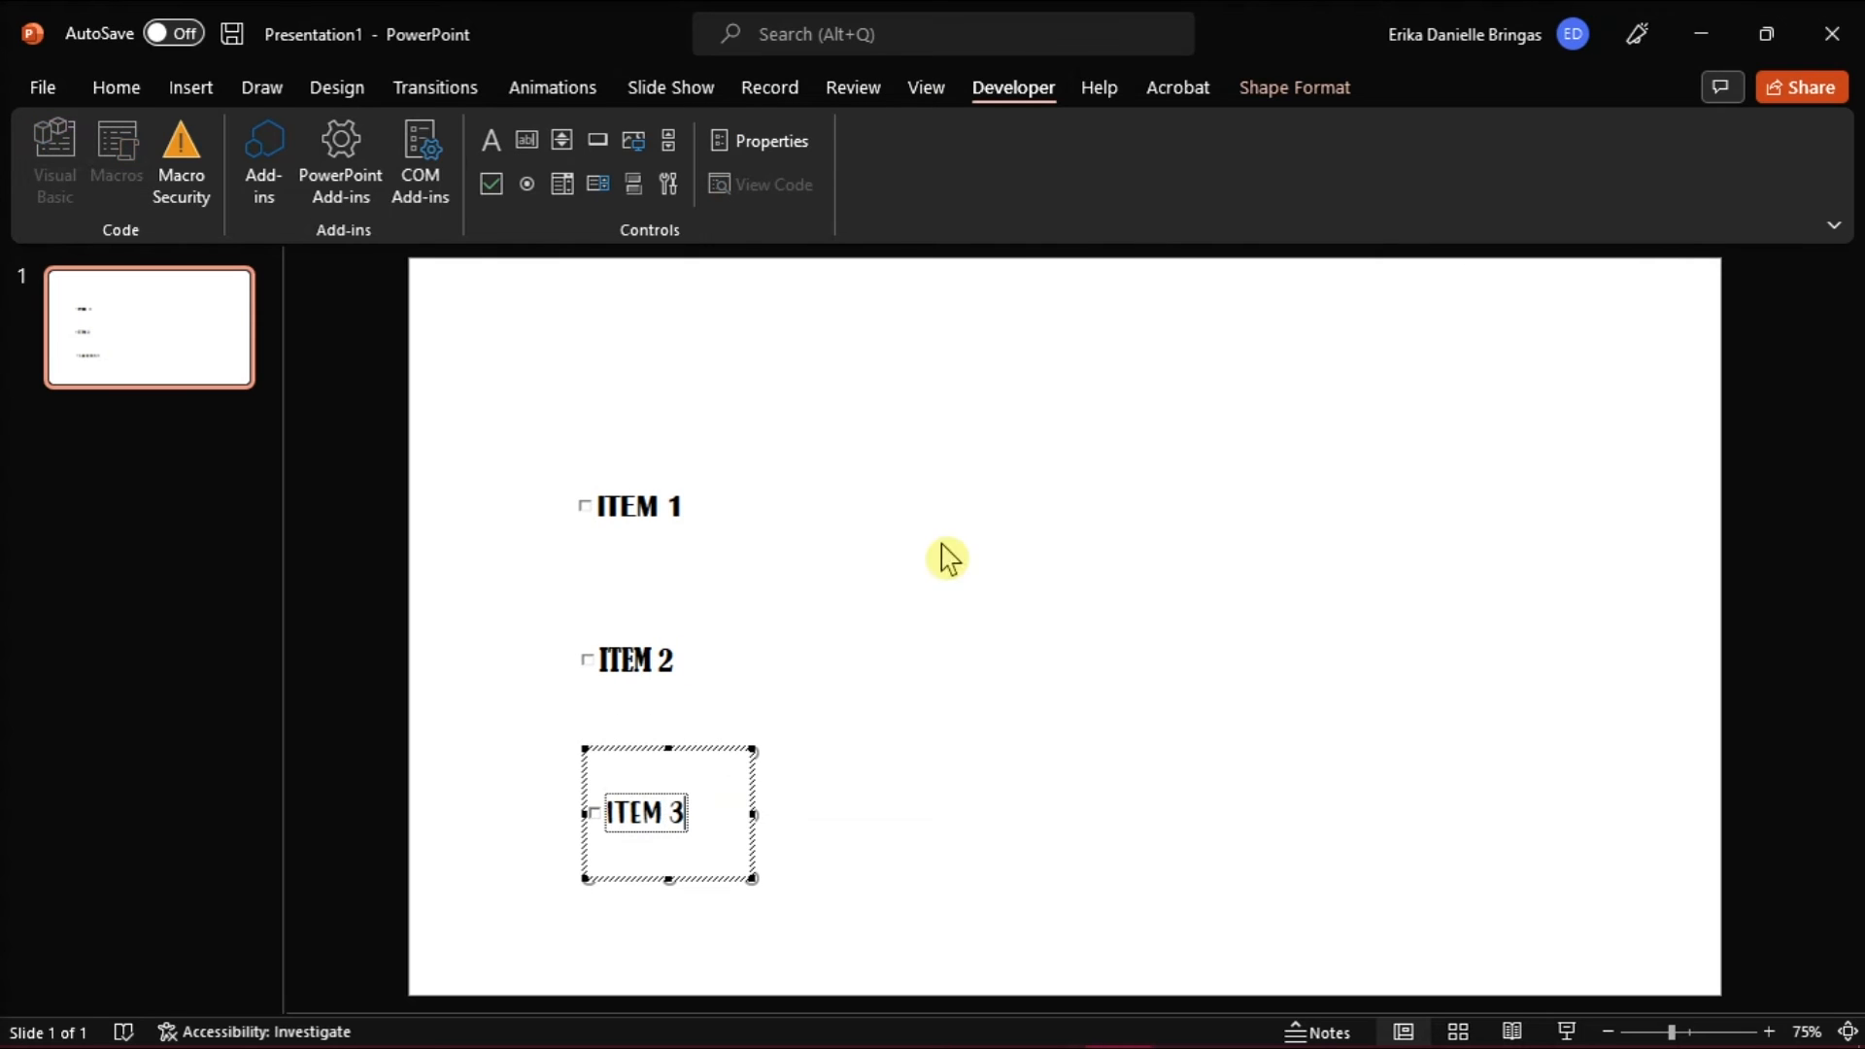
left_click(1099, 820)
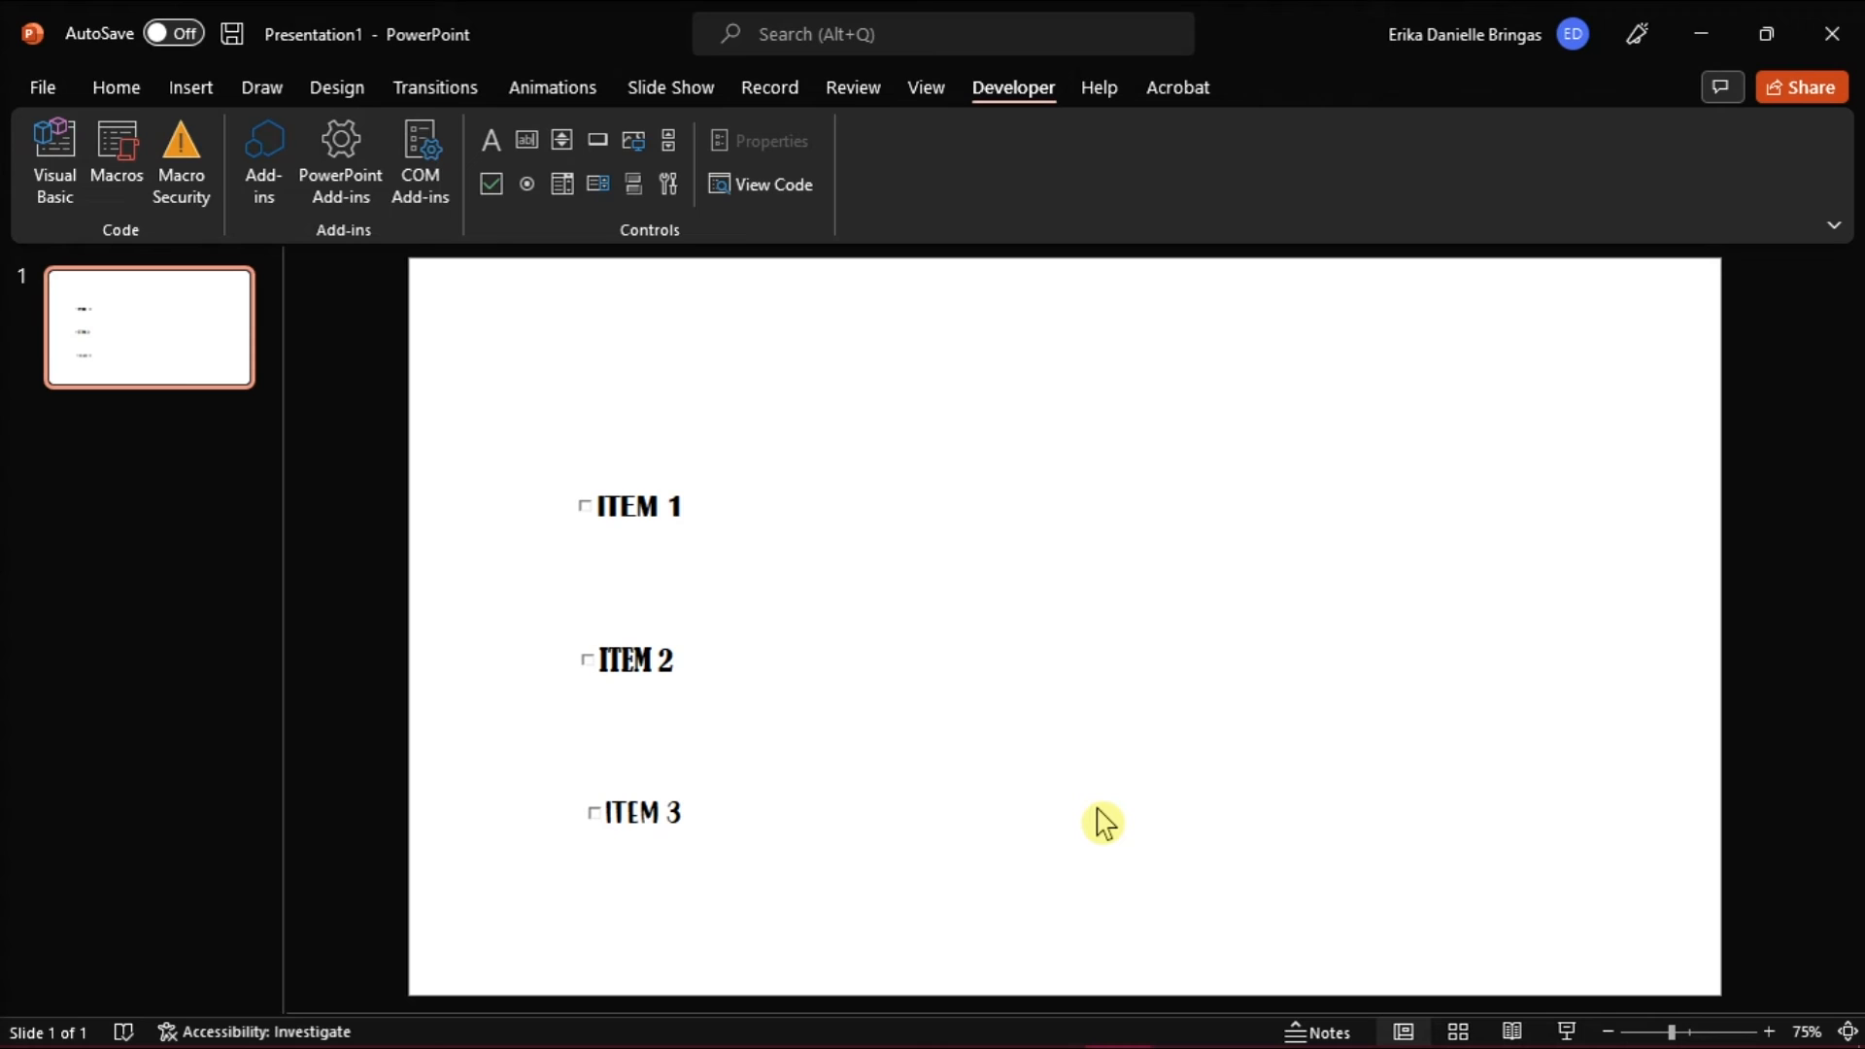
mouse_move(1607, 965)
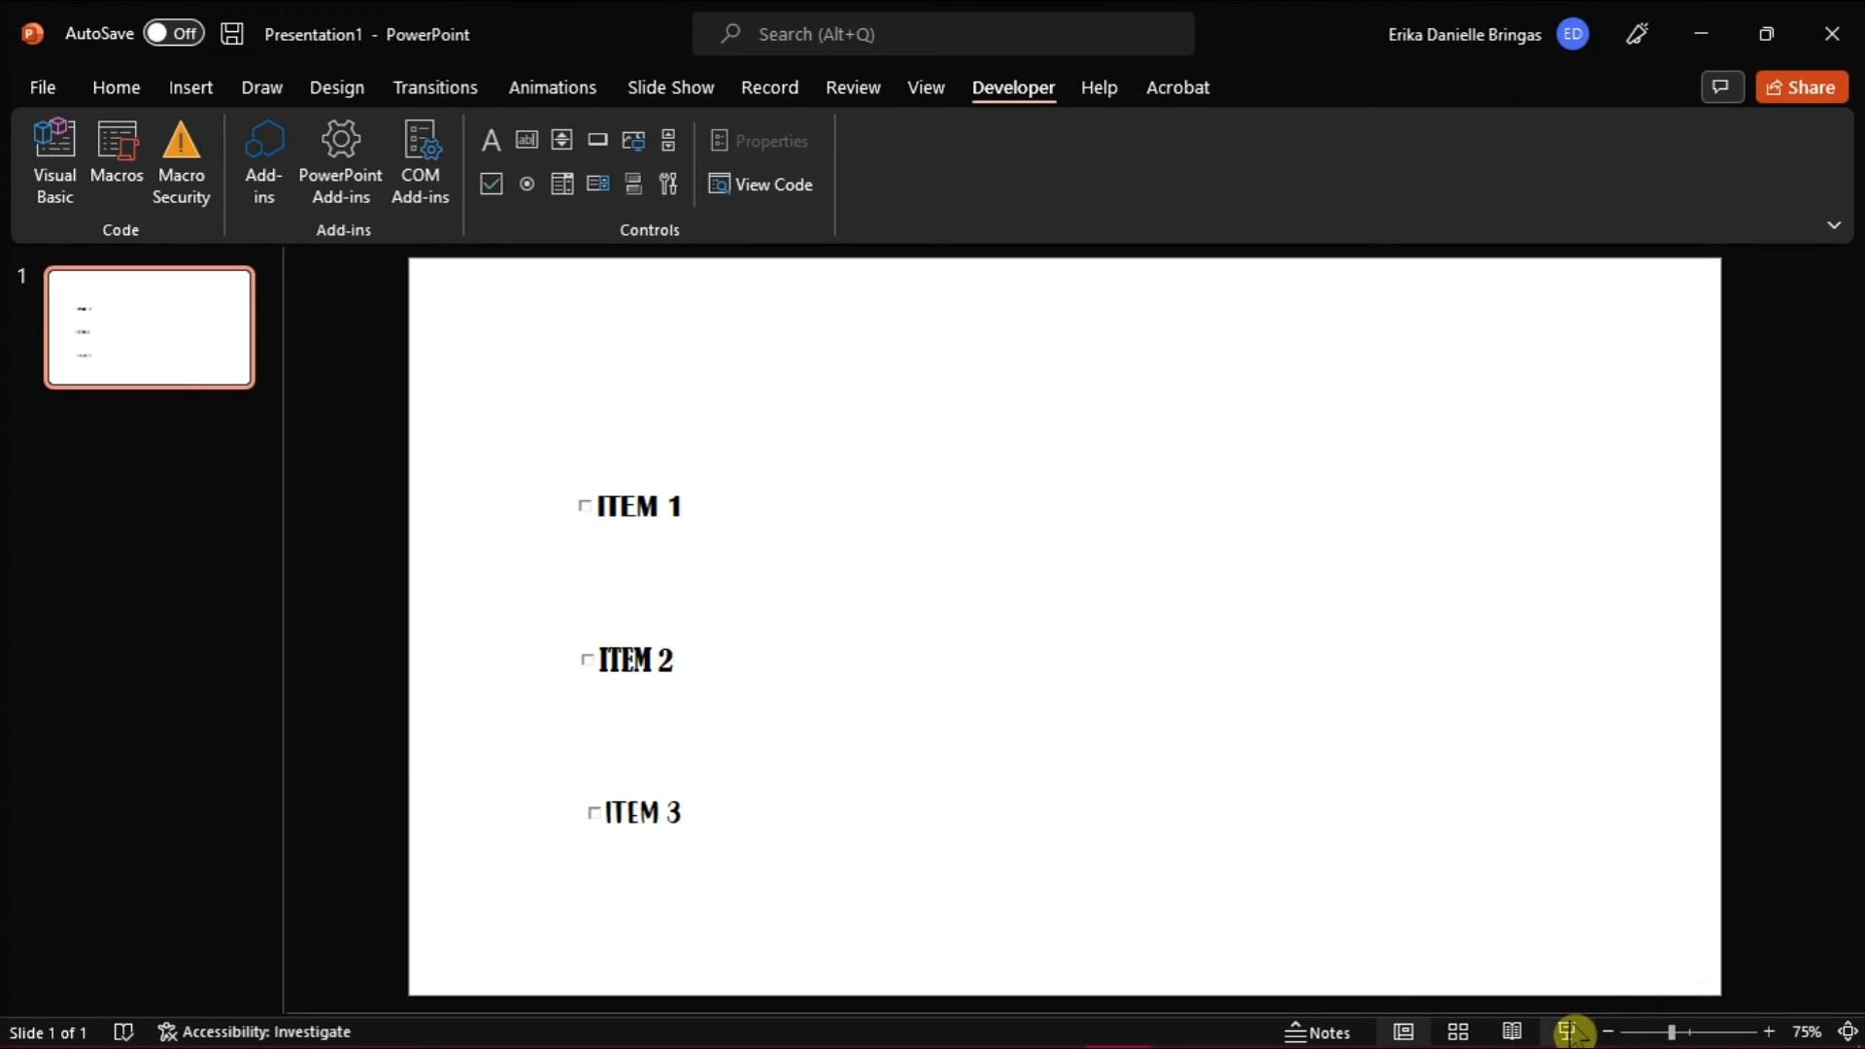
- Tick the checkboxes in Slide Show, then confirm in Properties that ITEM 3's Value is True
left_click(585, 505)
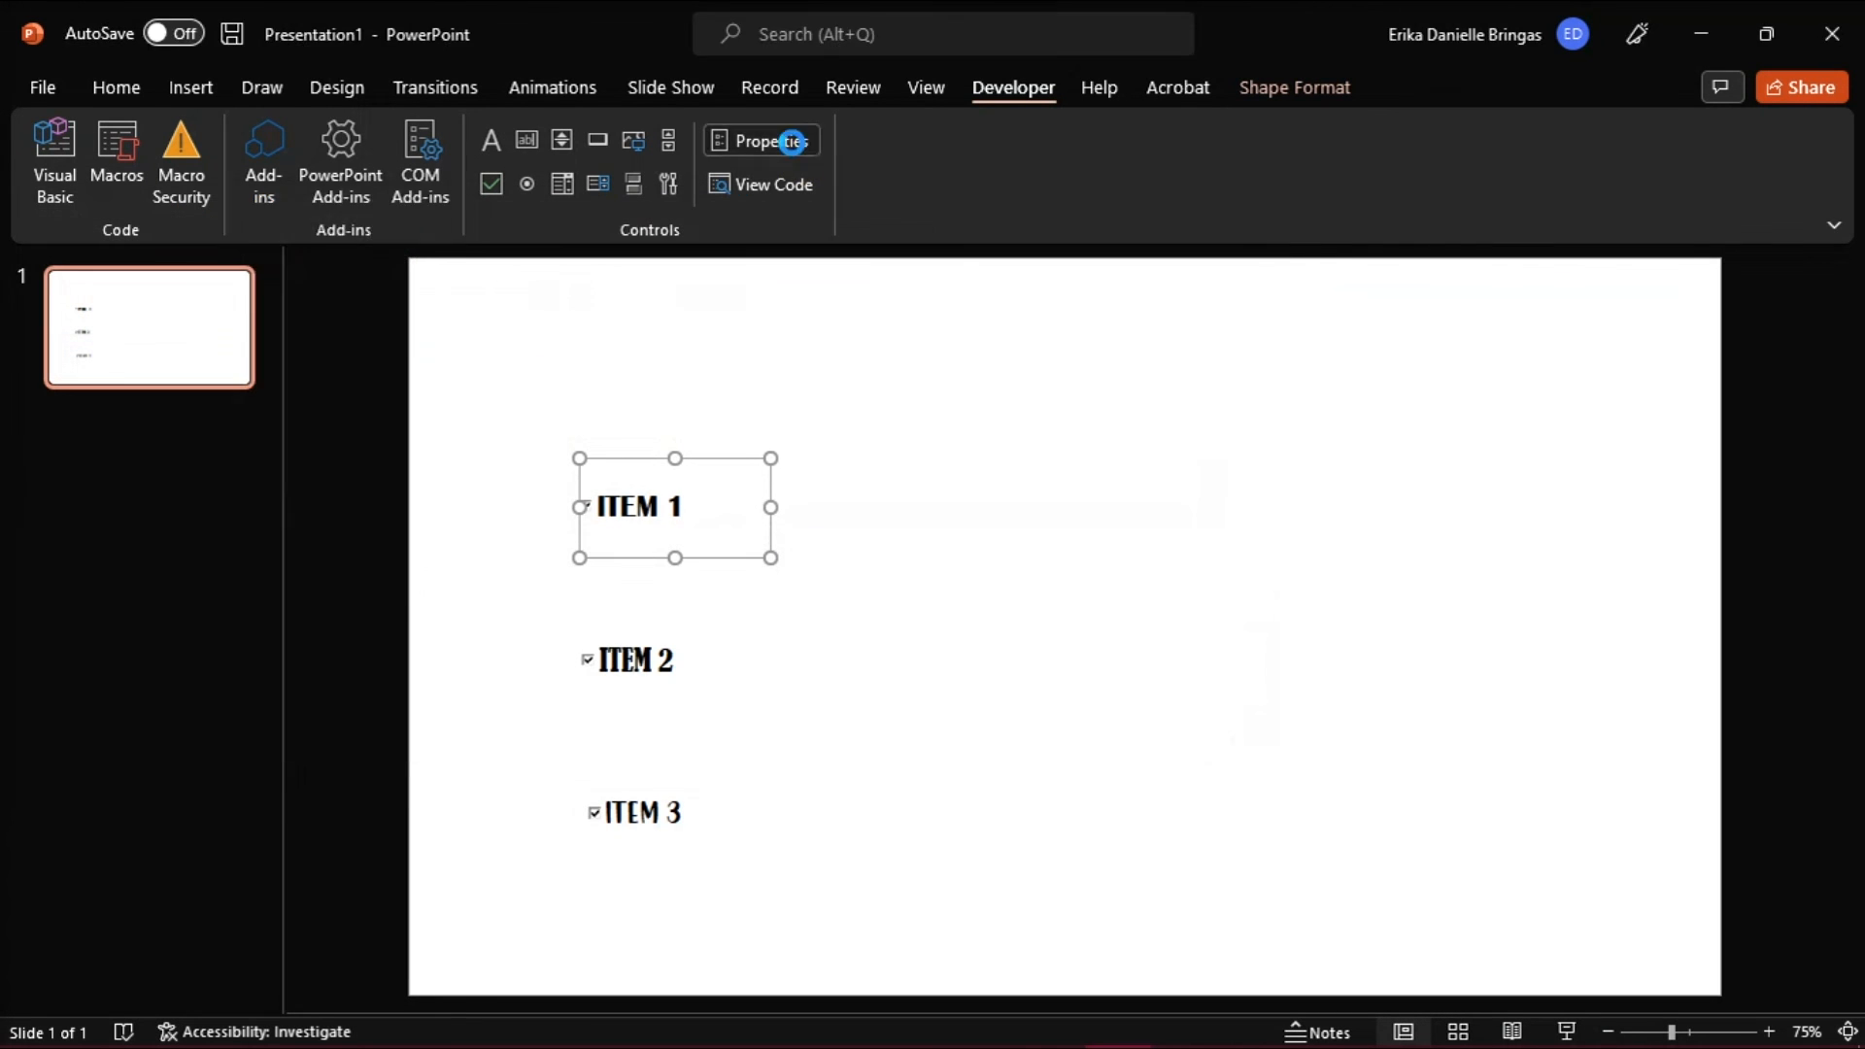
left_click(760, 140)
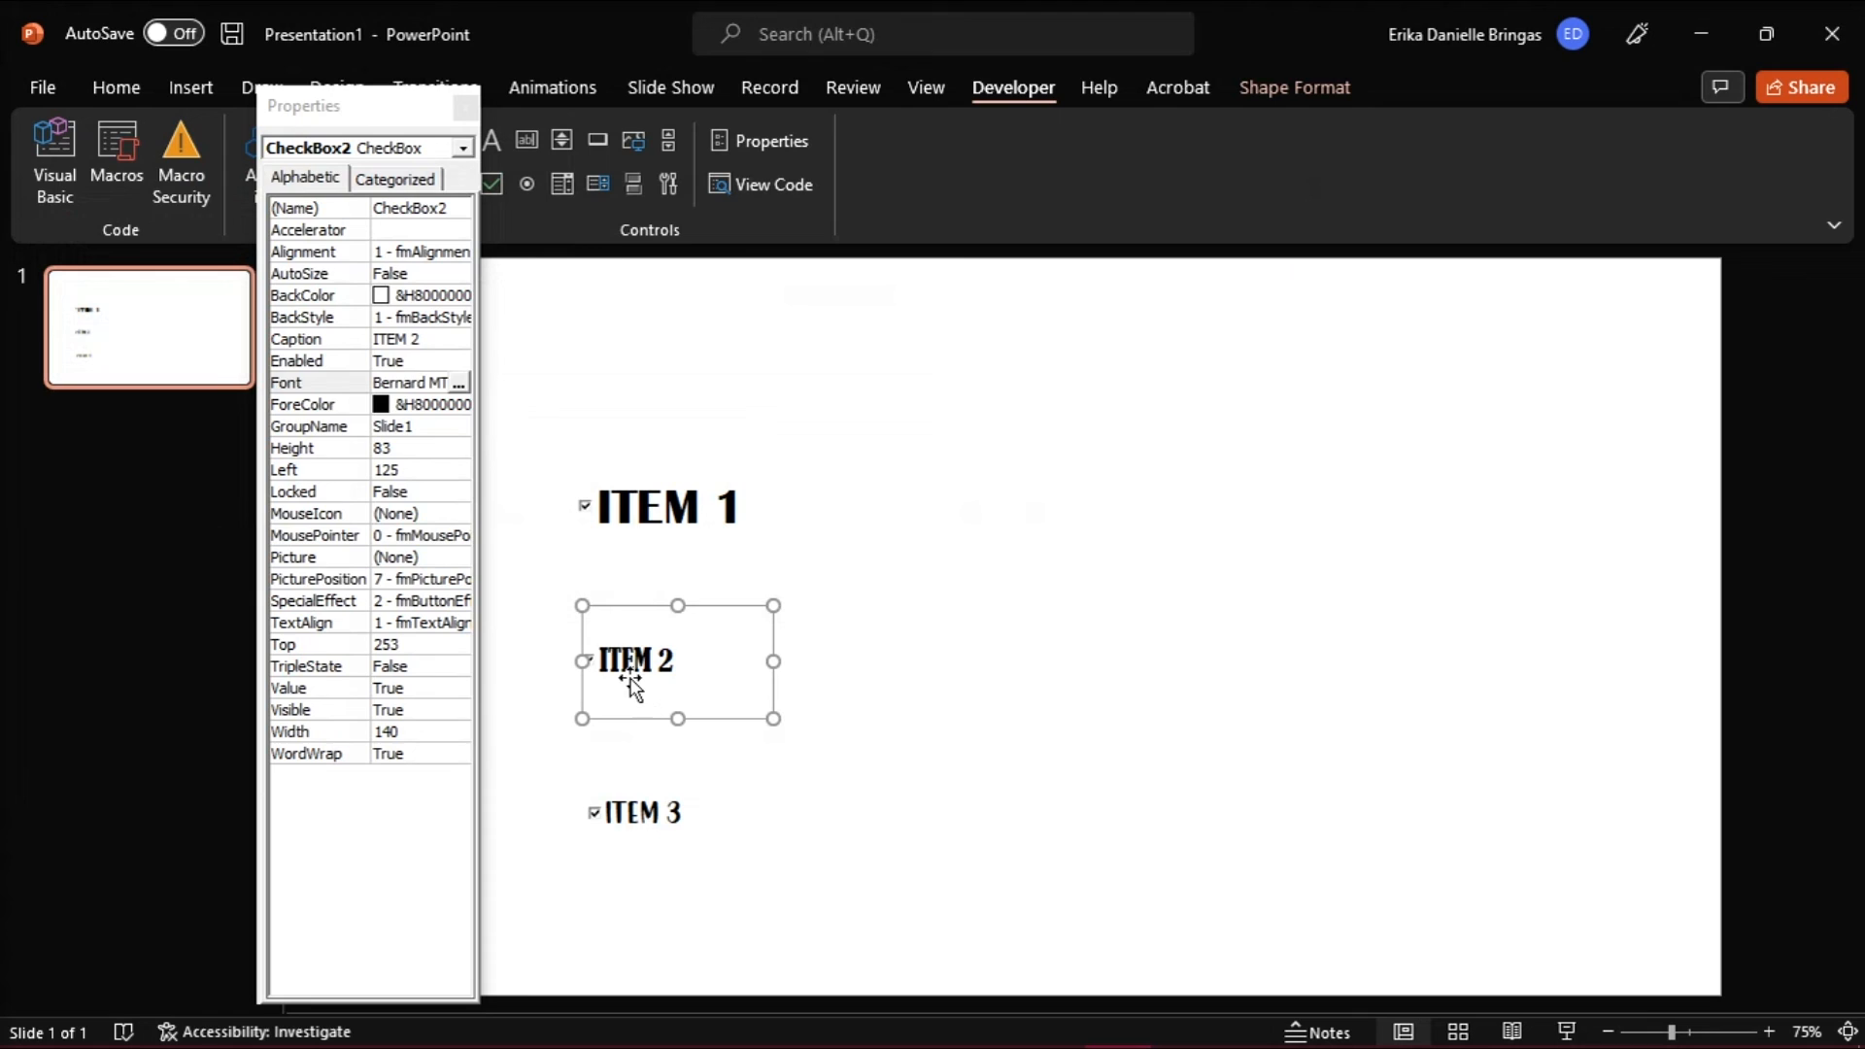
left_click(639, 812)
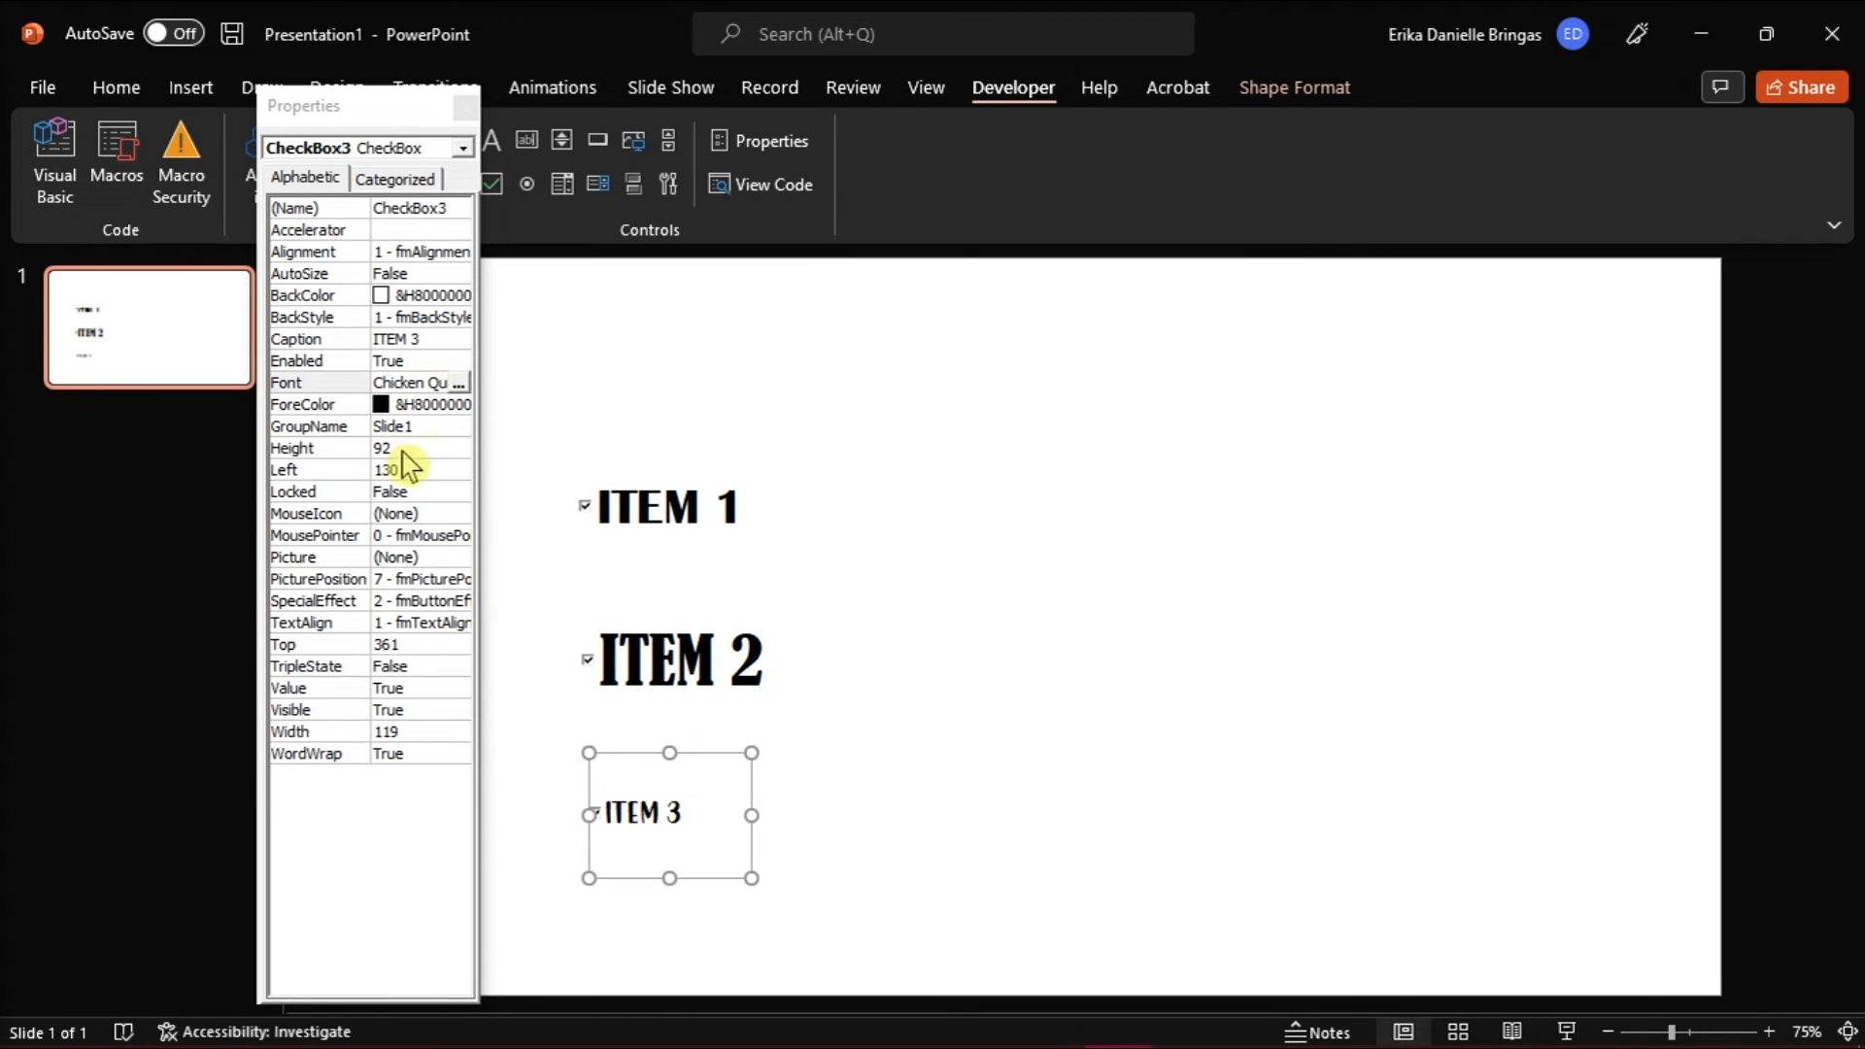